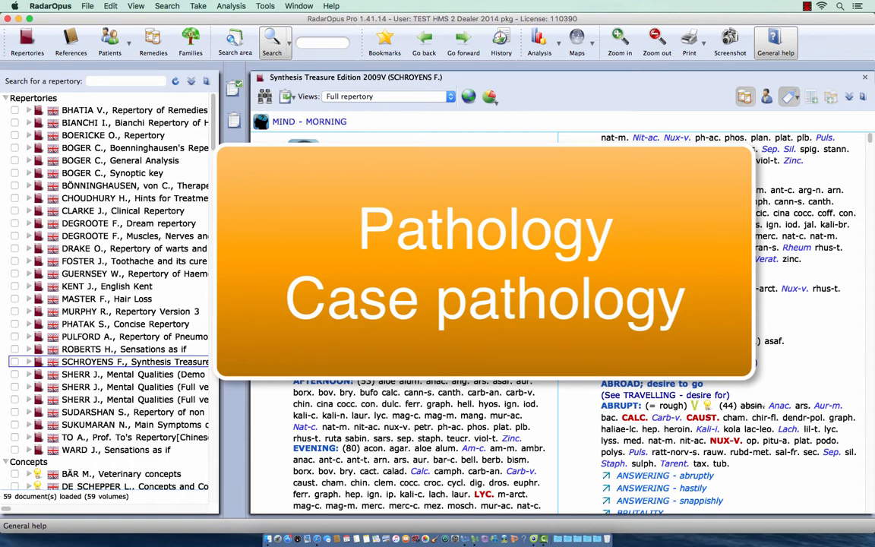
# Start an Advanced search (F5) from the Search toolbar dropdown.
pyautogui.click(272, 37)
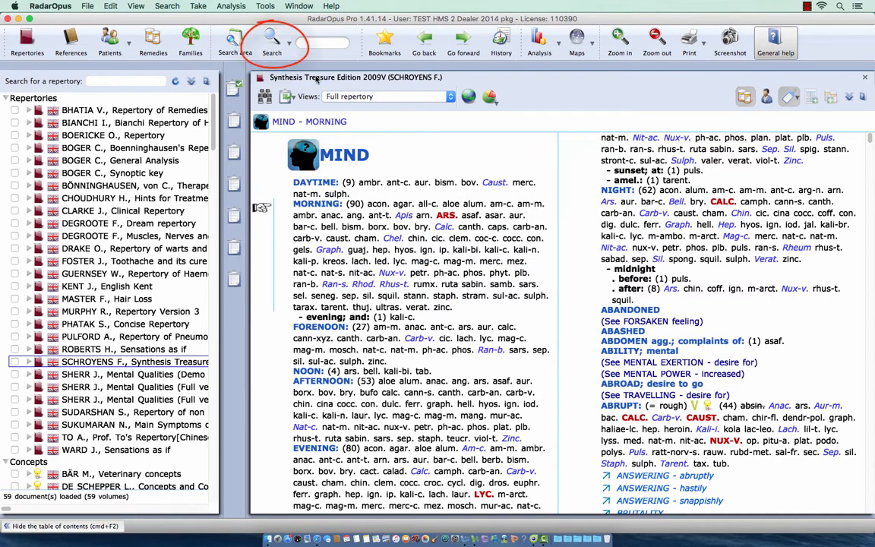
pyautogui.click(272, 39)
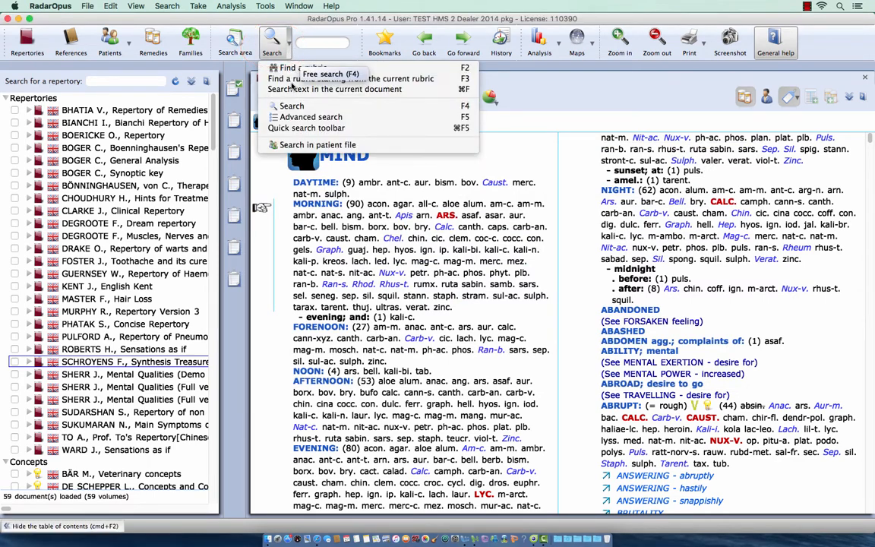
pyautogui.moveTo(312, 117)
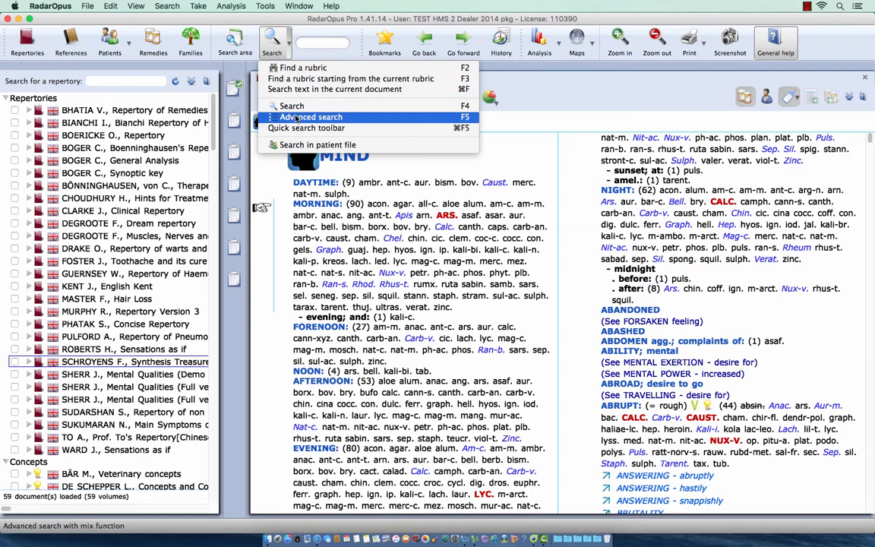
pyautogui.click(312, 117)
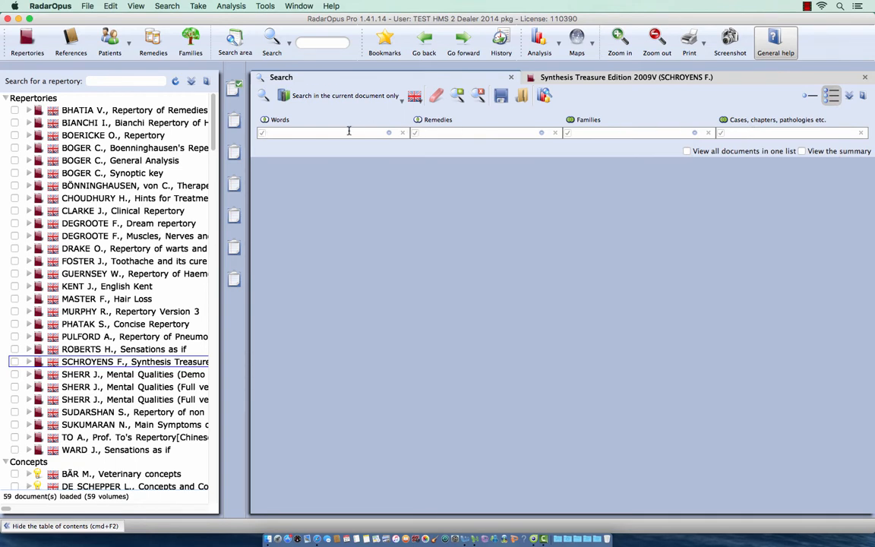
# Search for the word 'measles' across All documents.
pyautogui.write('measles')
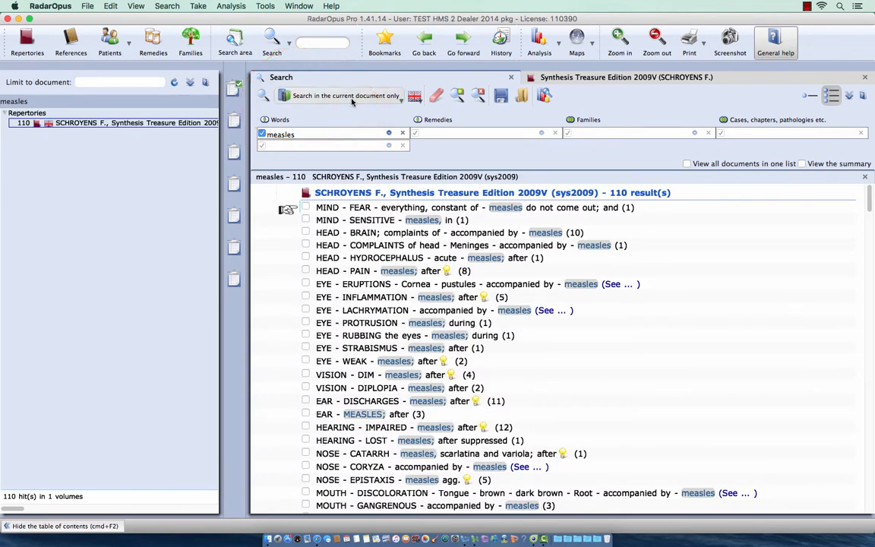
pyautogui.click(346, 94)
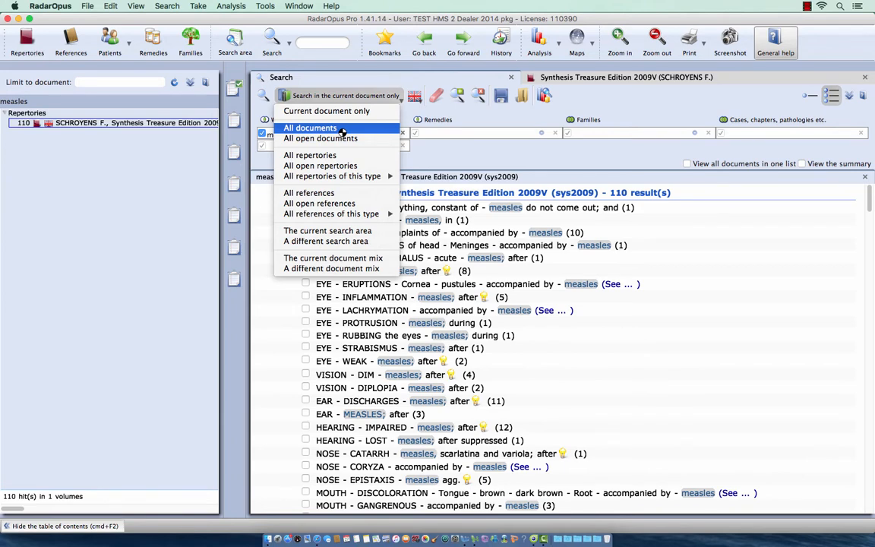
pyautogui.click(319, 139)
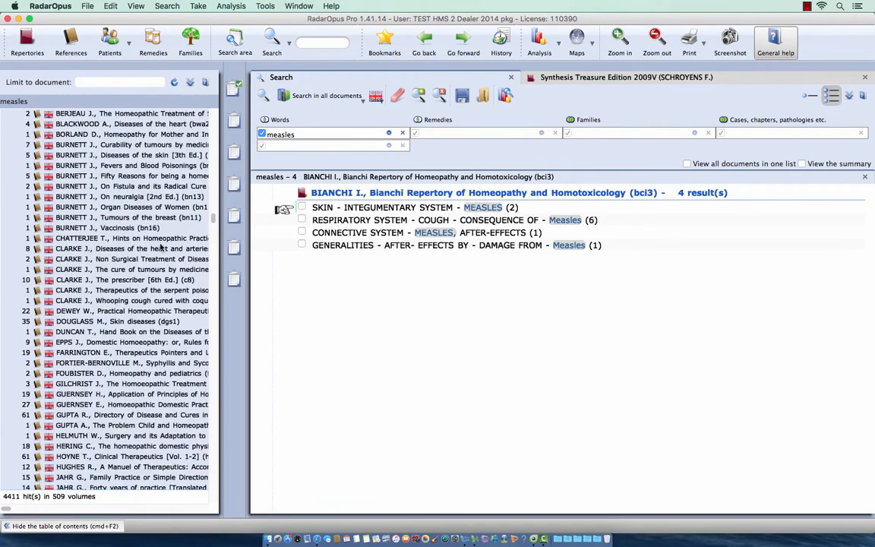
# Show the measles hit in Clarke's Haemorrhoids and Habitual Constipation.
pyautogui.scroll(-3)
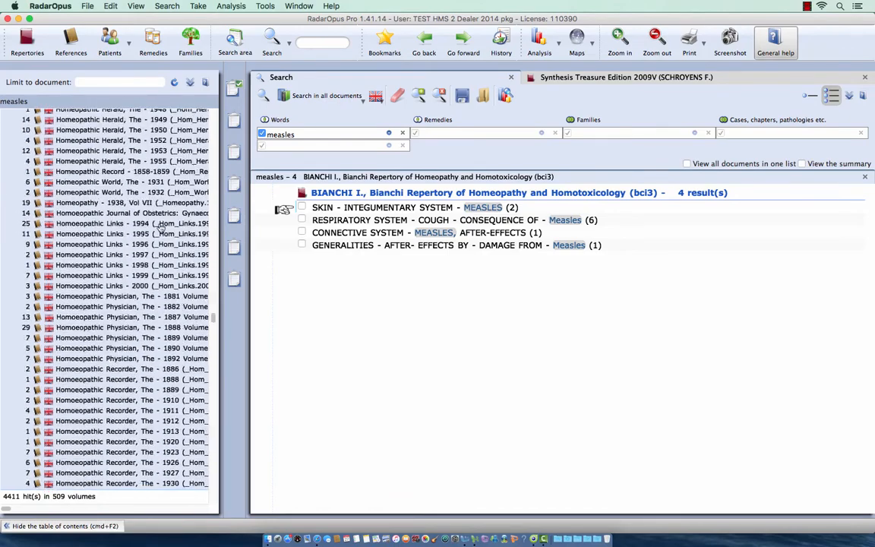
pyautogui.scroll(-3)
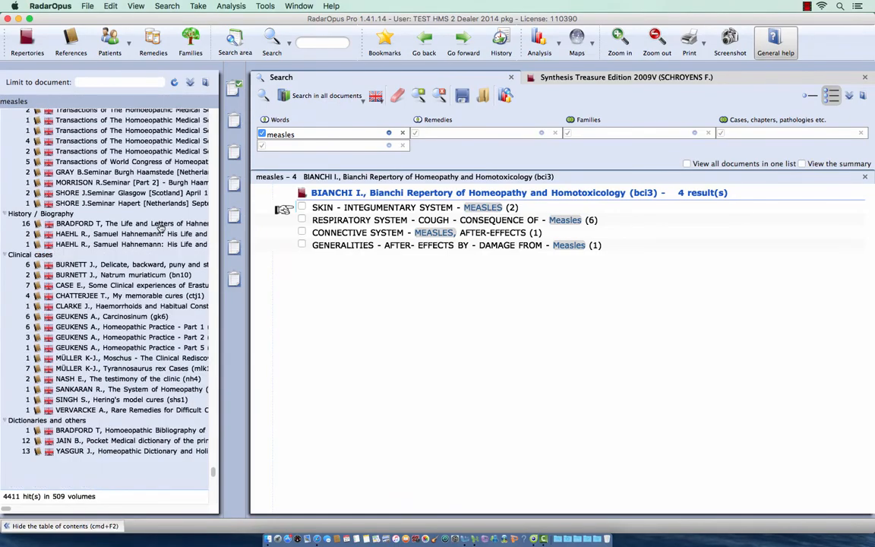
pyautogui.moveTo(140, 321)
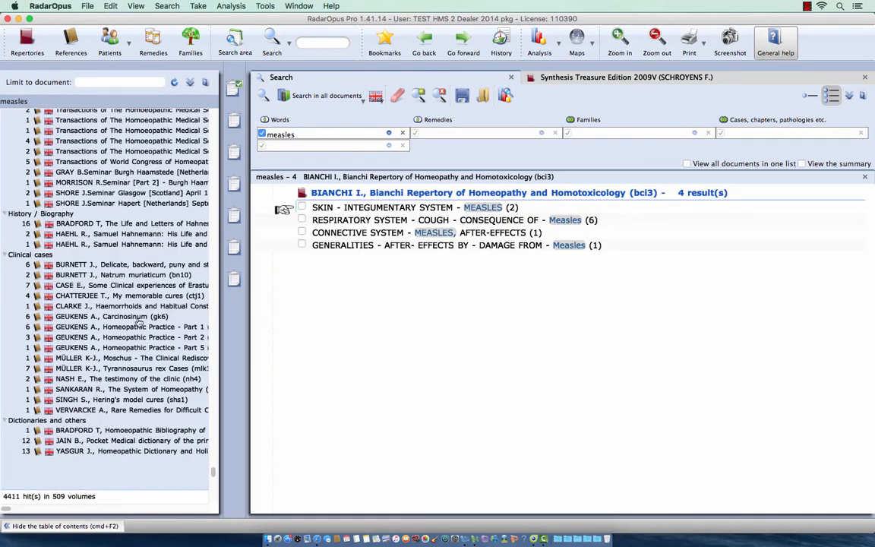
pyautogui.click(131, 305)
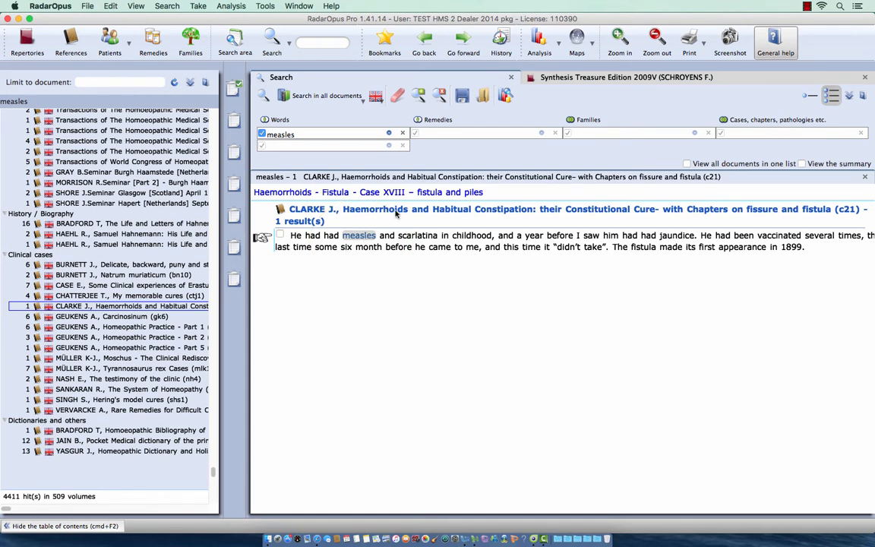
pyautogui.moveTo(492, 218)
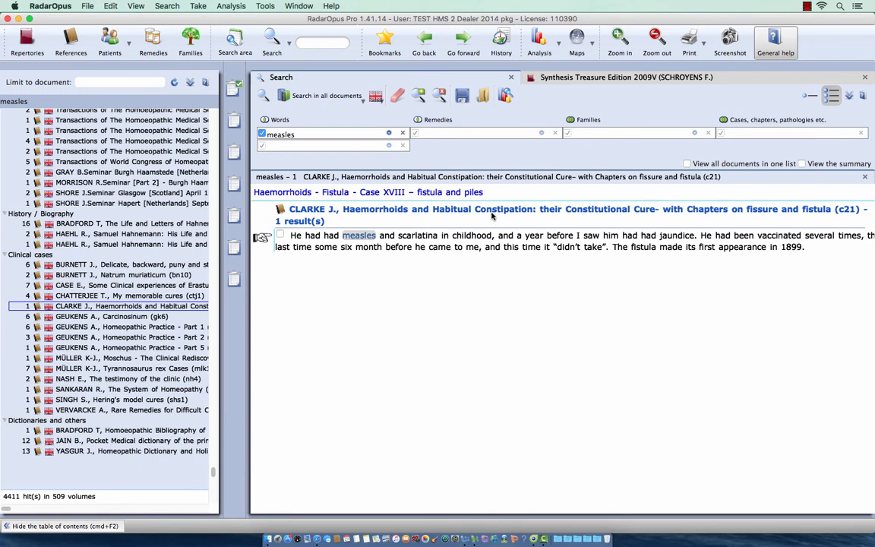
pyautogui.moveTo(504, 215)
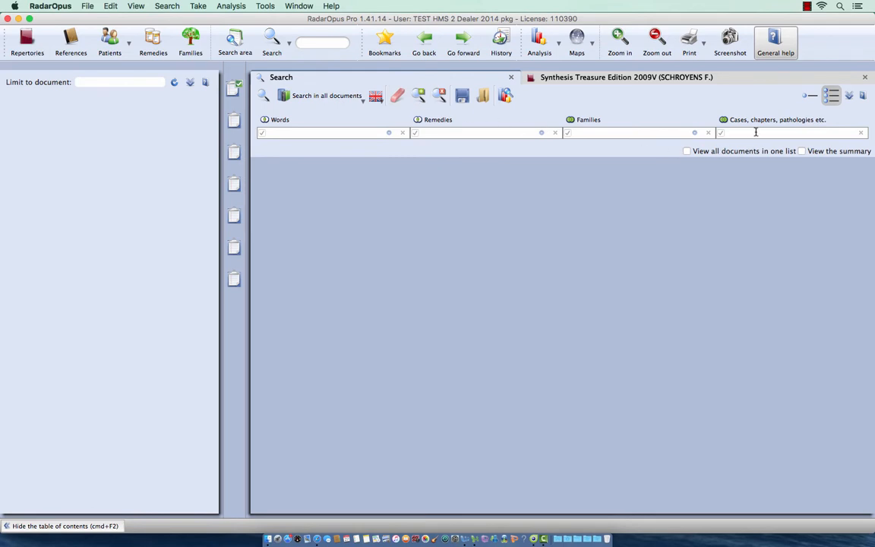
# Enter 'measle' in the pathologies field and select Measles "Pathology".
pyautogui.write('meas')
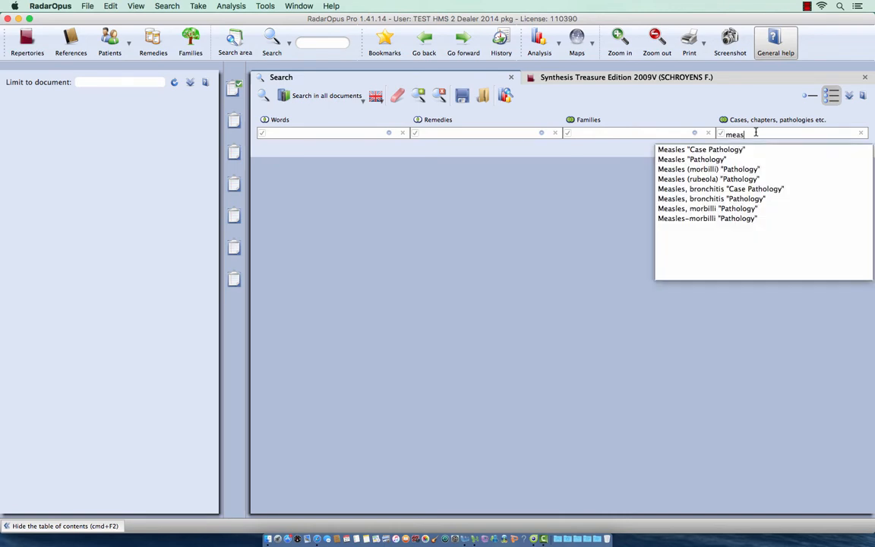
pyautogui.write('le')
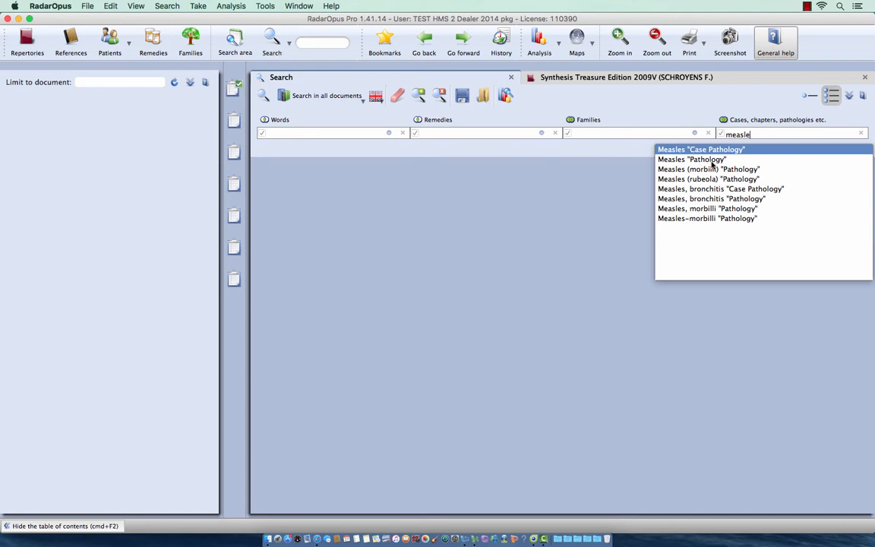
pyautogui.moveTo(706, 179)
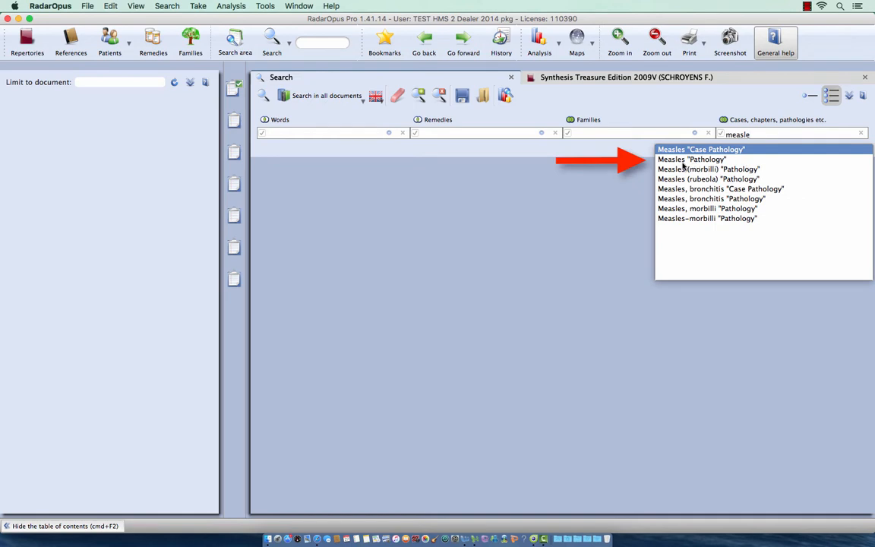
pyautogui.click(691, 160)
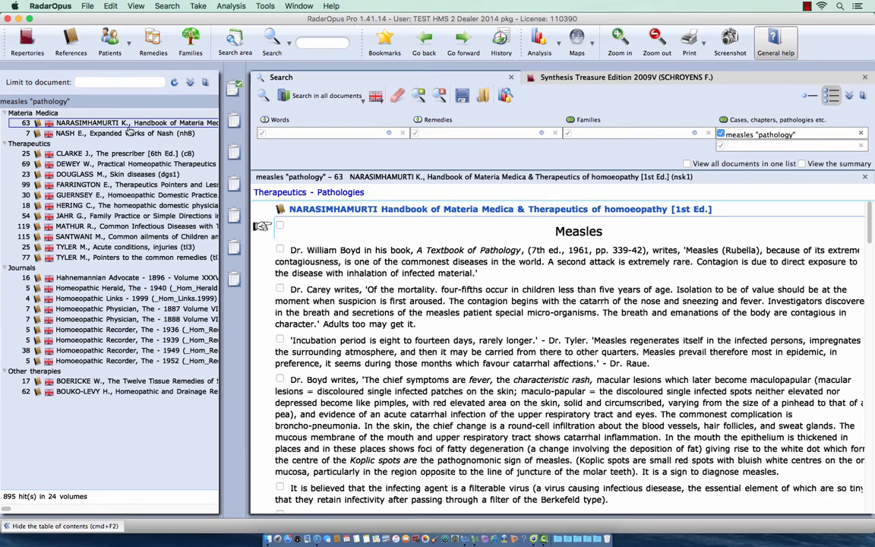
pyautogui.moveTo(124, 133)
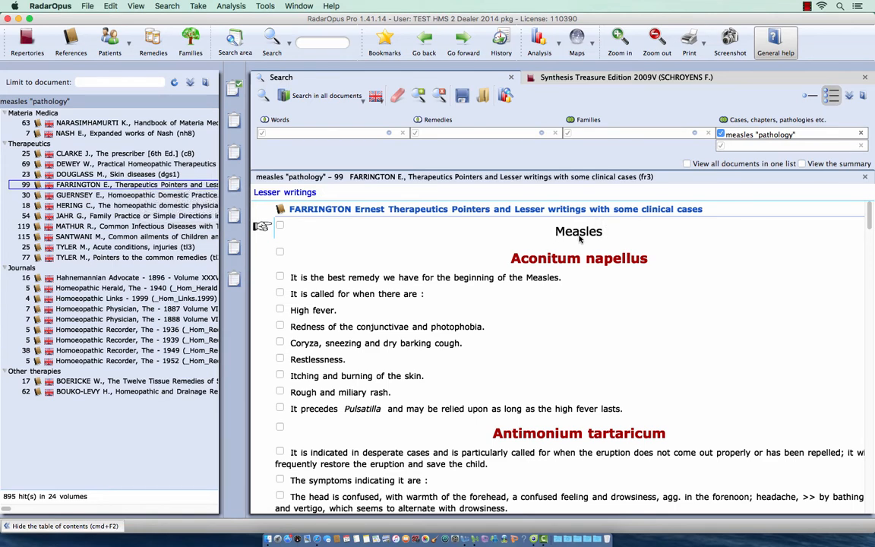
pyautogui.moveTo(565, 274)
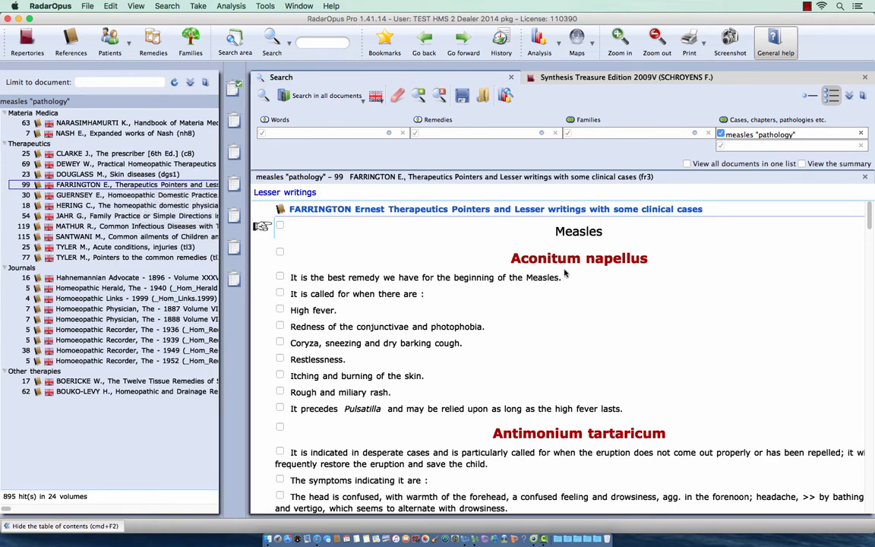
pyautogui.moveTo(483, 296)
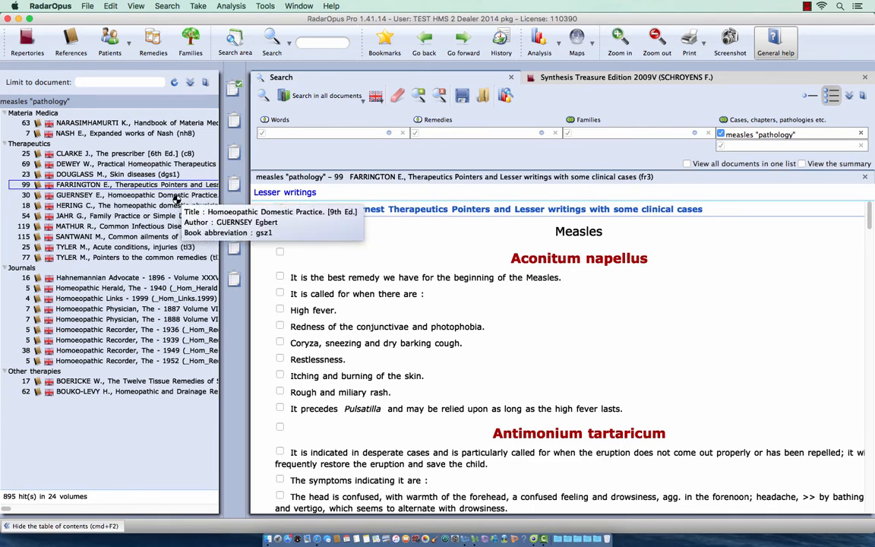
# View the measles hits in Guernsey, Tyler's Acute conditions and Tyler's Pointers.
pyautogui.click(137, 194)
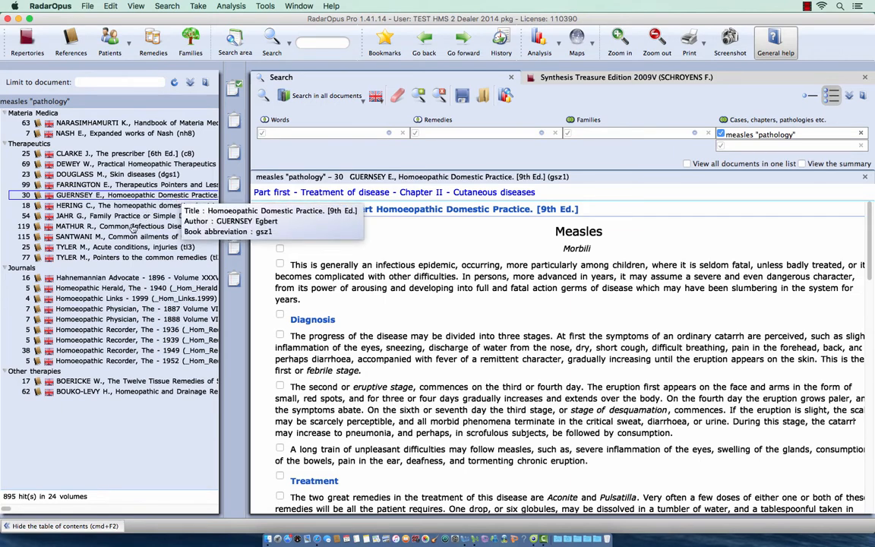
pyautogui.click(121, 246)
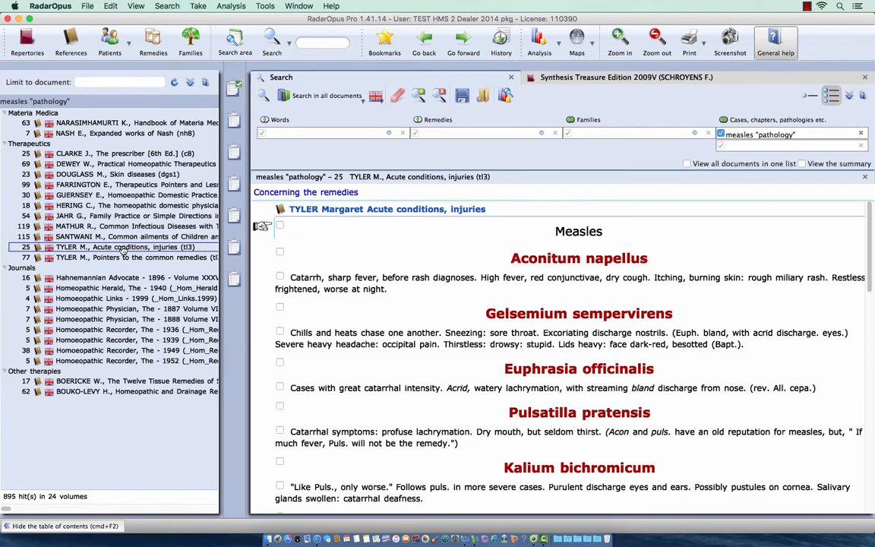
pyautogui.click(122, 257)
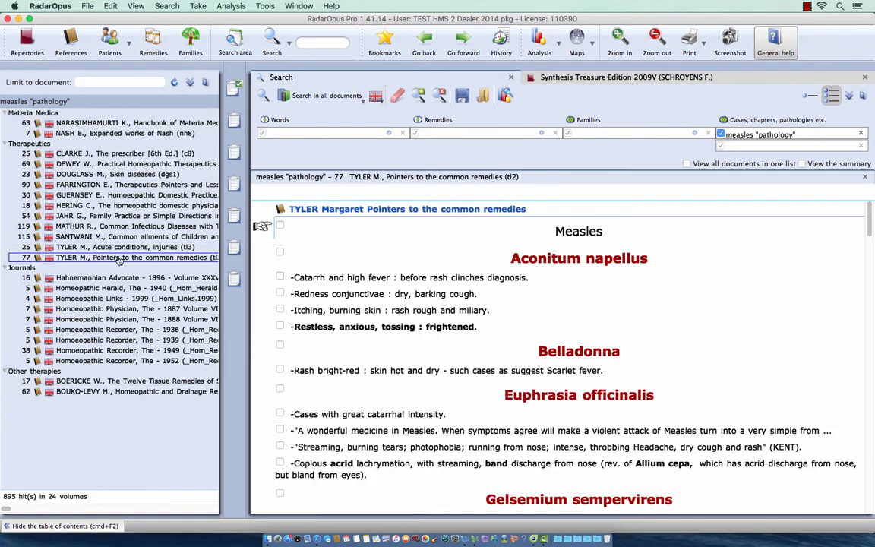
pyautogui.moveTo(361, 306)
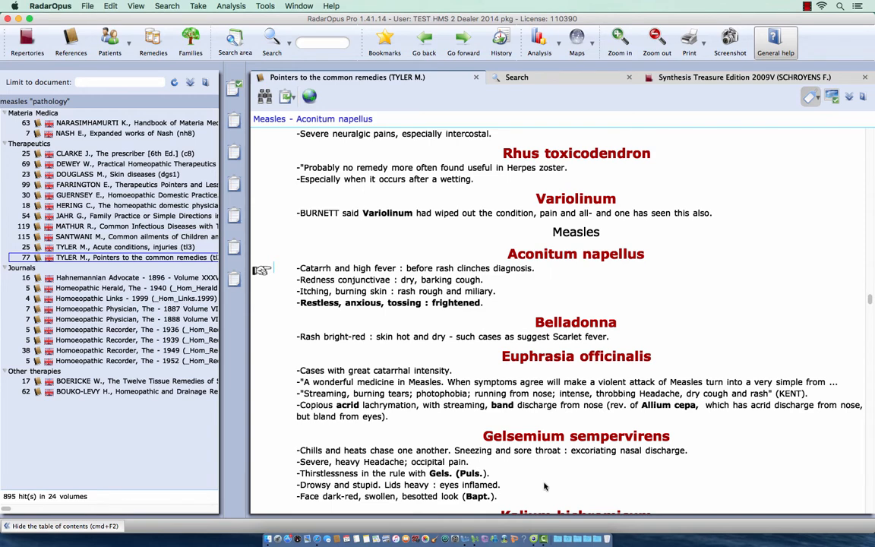
pyautogui.moveTo(547, 483)
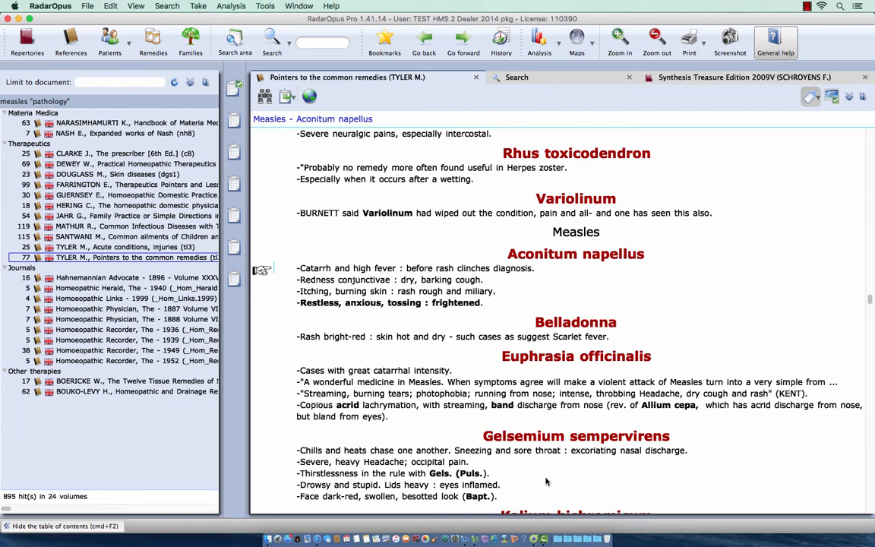
pyautogui.moveTo(551, 462)
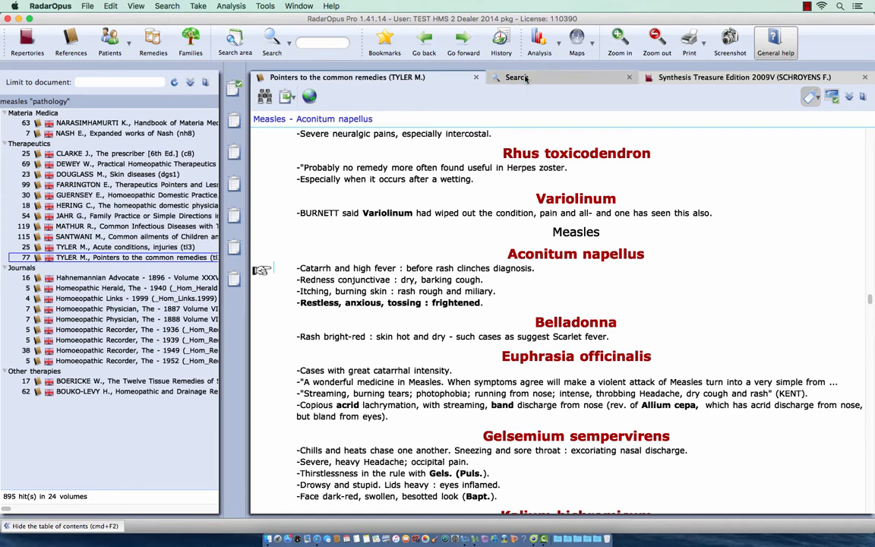
# Search all documents for Measles "Case Pathology".
pyautogui.click(516, 76)
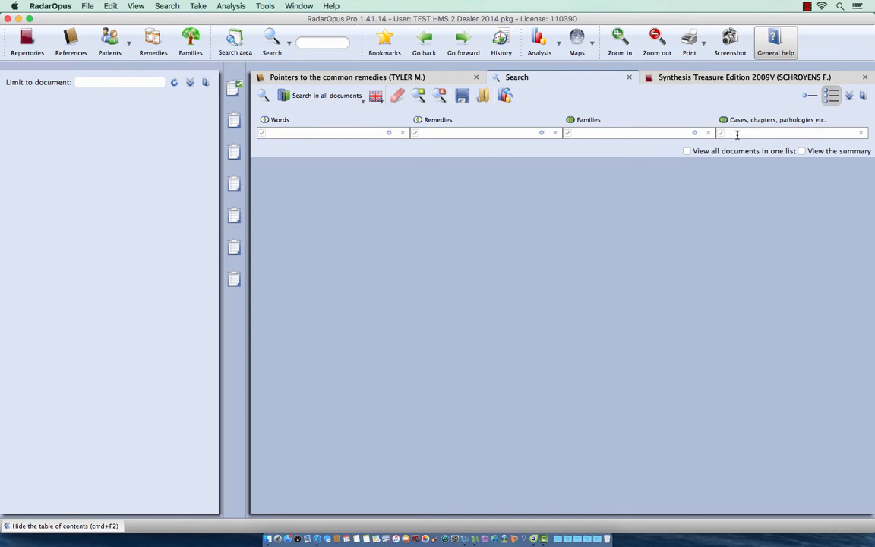
pyautogui.write('measl')
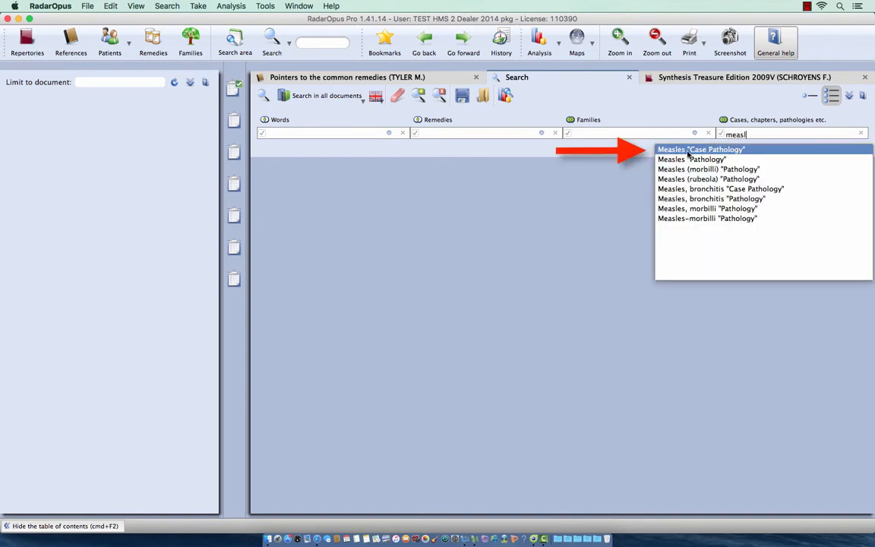
pyautogui.moveTo(735, 155)
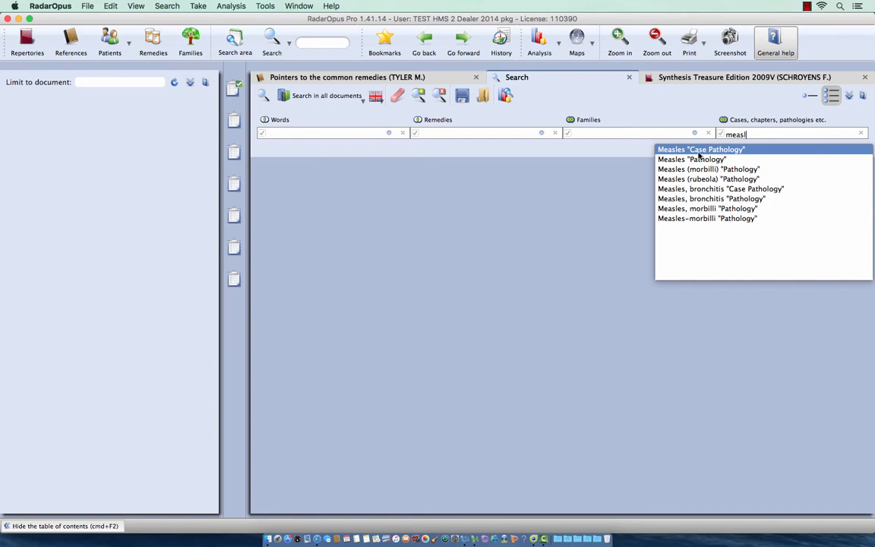
pyautogui.click(700, 149)
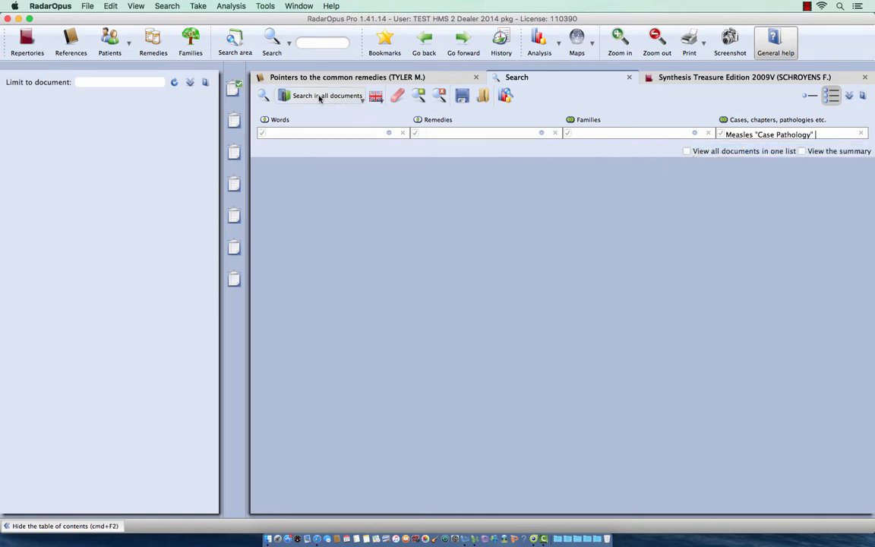
pyautogui.click(263, 95)
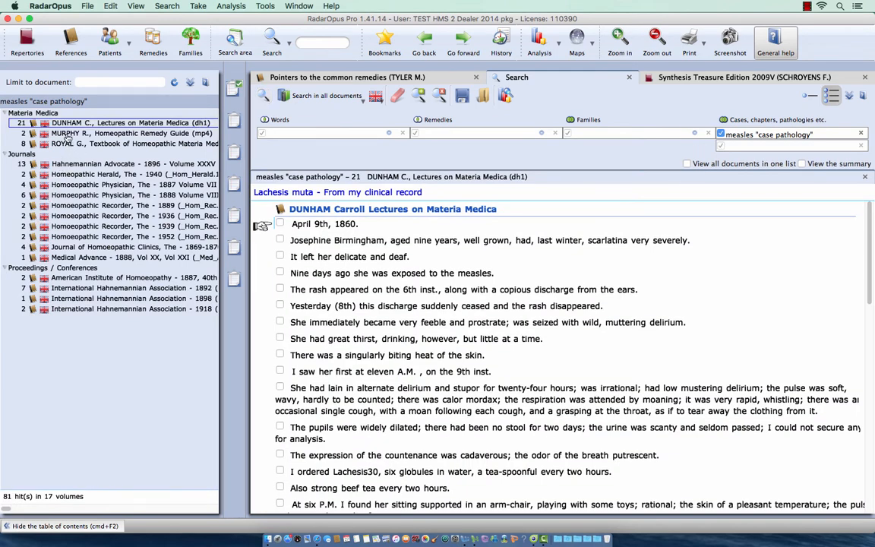
pyautogui.moveTo(85, 121)
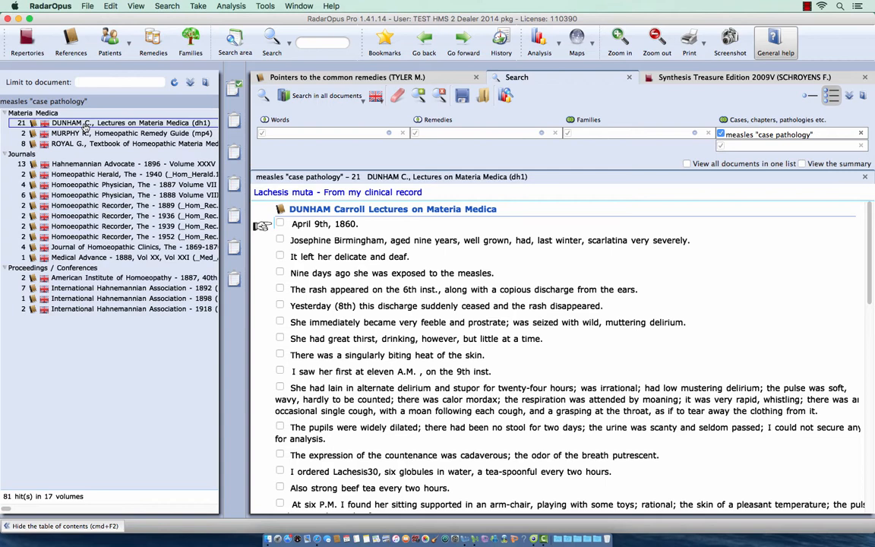
pyautogui.moveTo(60, 268)
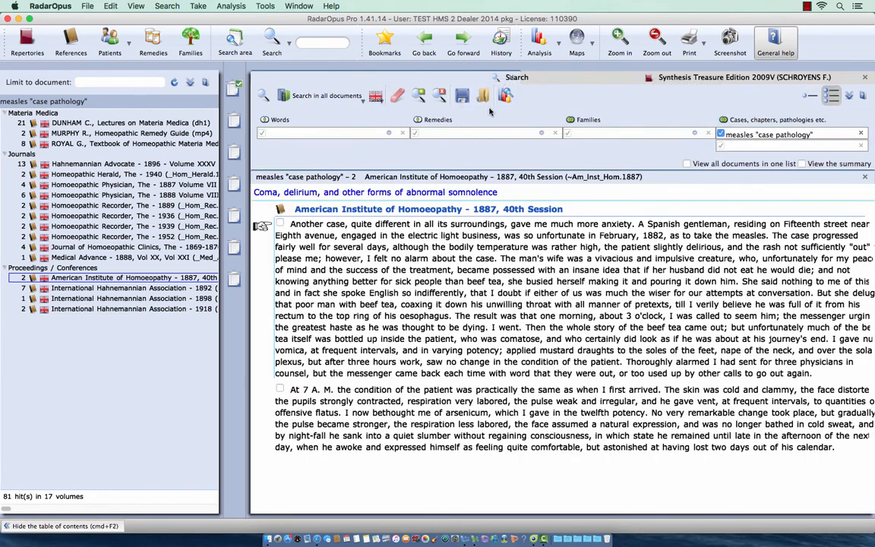
# Return to the Synthesis repertory and start a new advanced search.
pyautogui.click(27, 38)
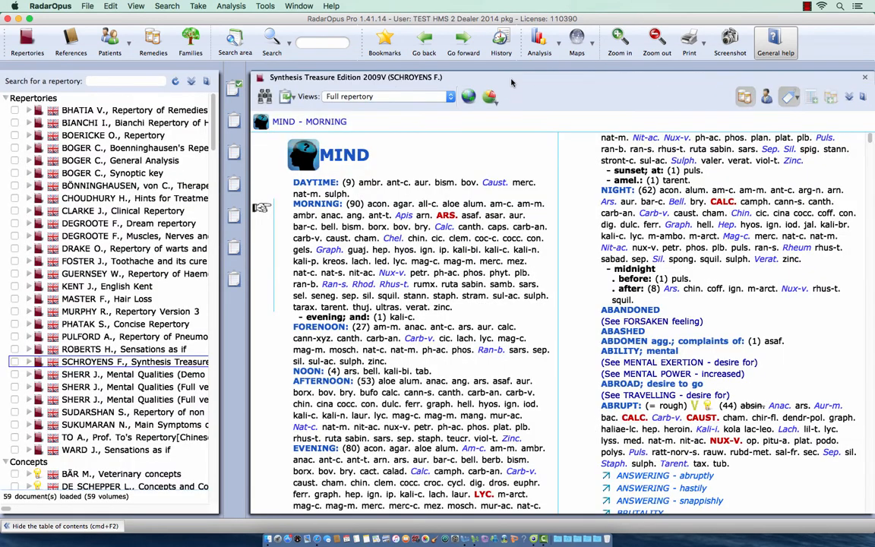
pyautogui.moveTo(456, 130)
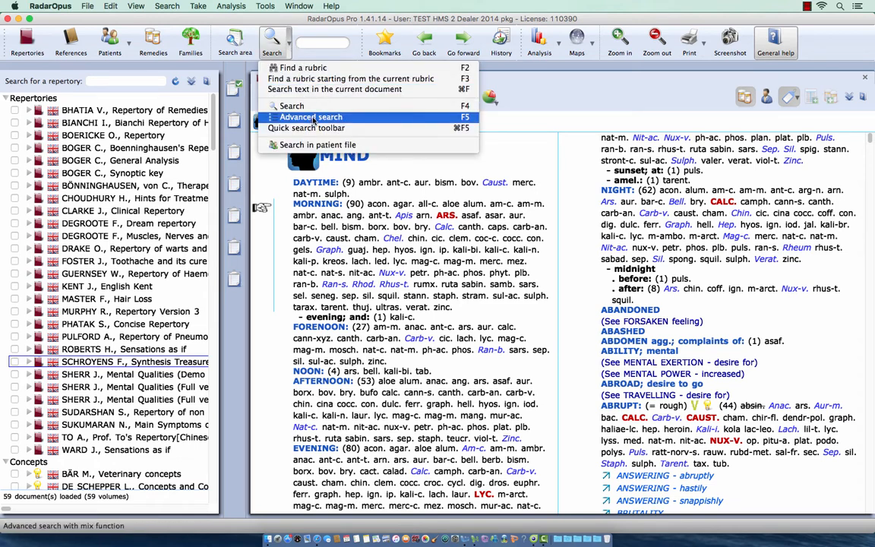
pyautogui.click(309, 116)
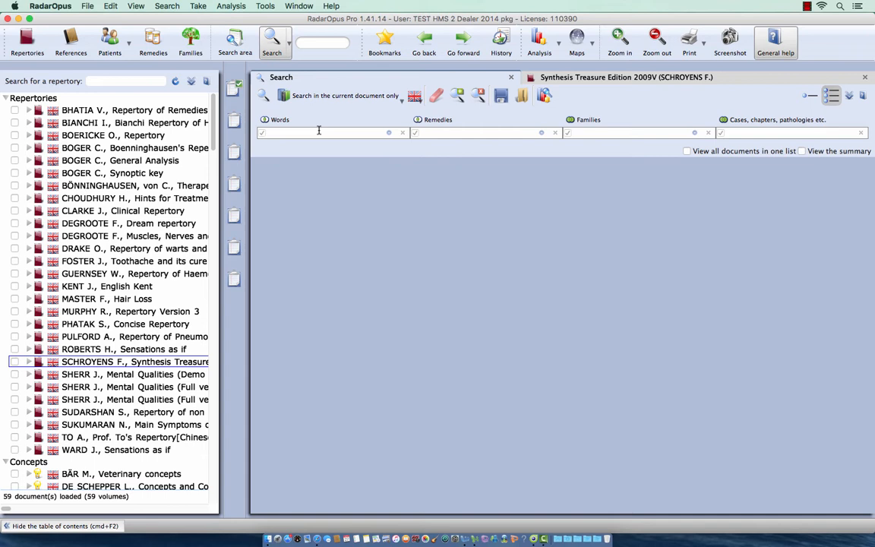
# Search the current document for the words 'chicken' and 'pox'.
pyautogui.write('c')
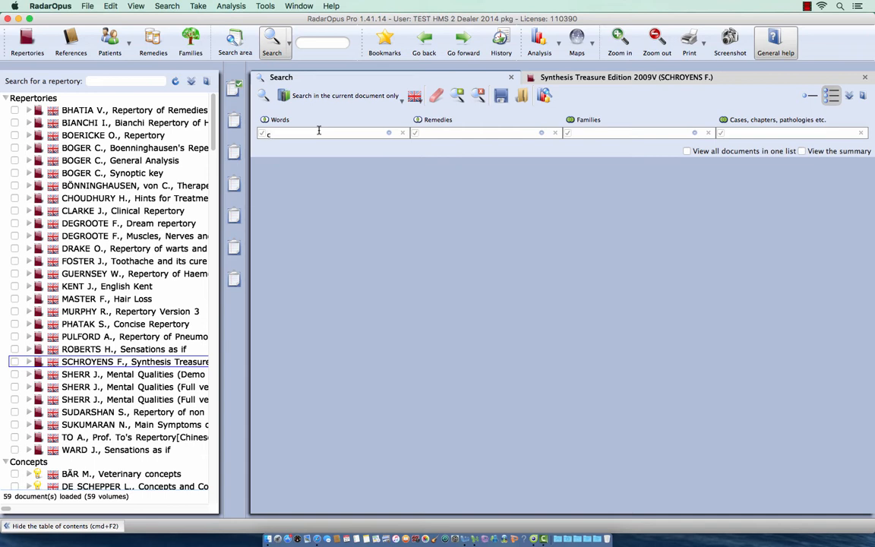
pyautogui.write('hicken')
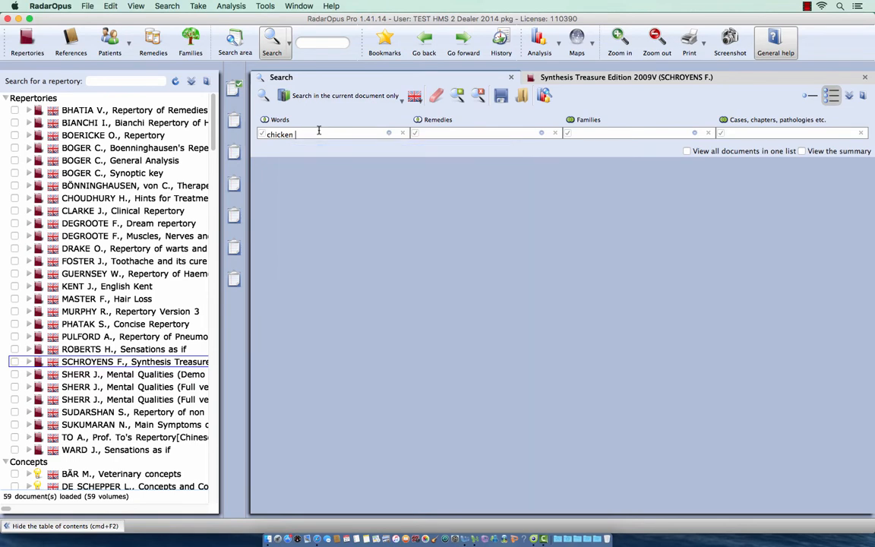
pyautogui.write('p')
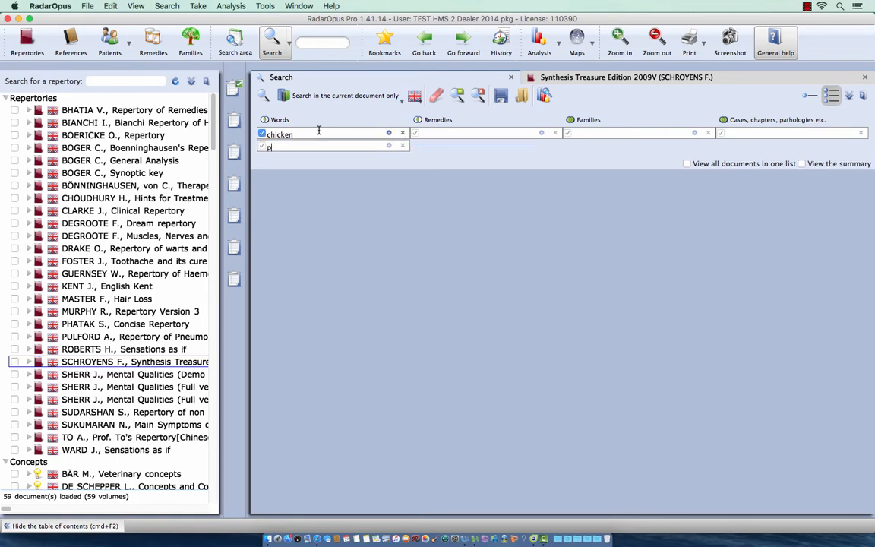
pyautogui.write('pox')
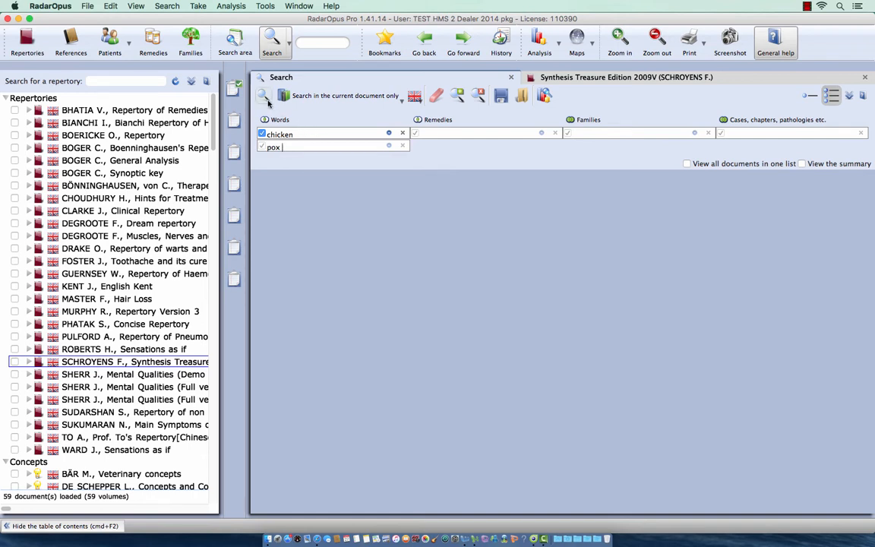
pyautogui.moveTo(264, 94)
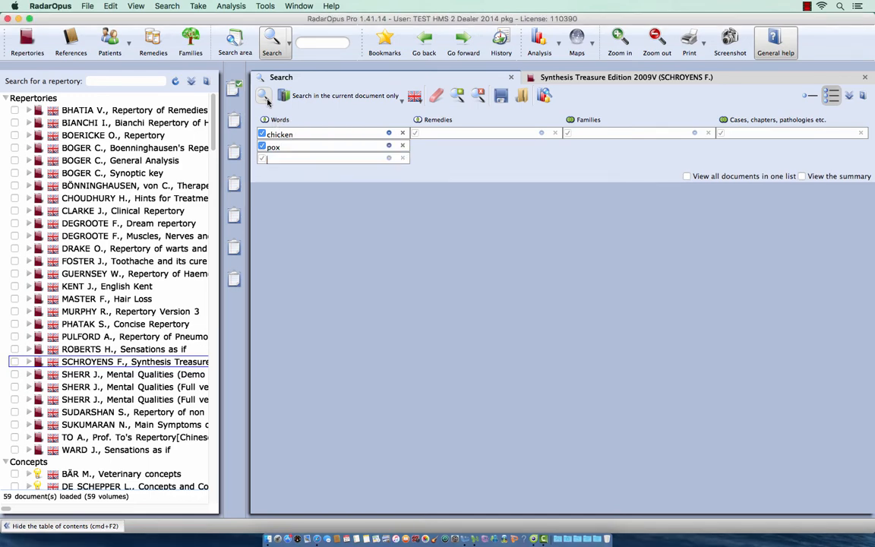
pyautogui.click(264, 94)
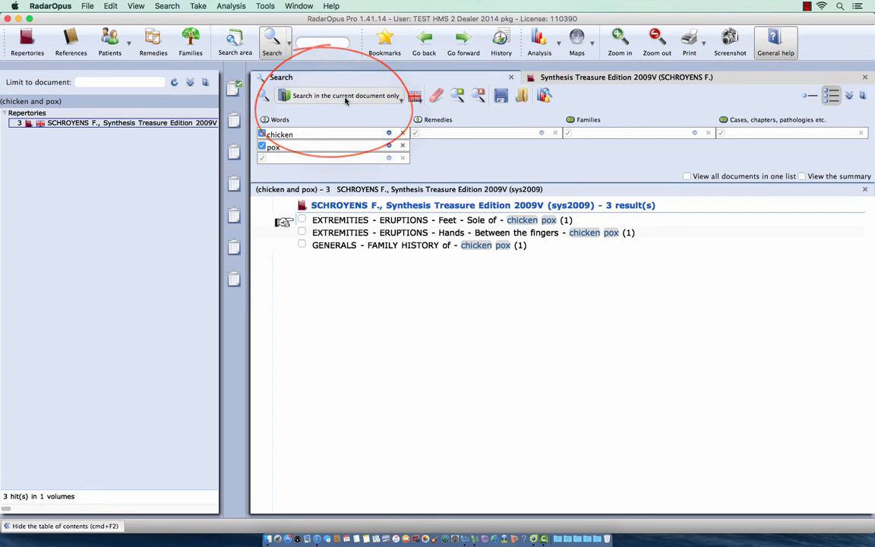
# Widen the chicken pox search to all documents, review the hits, then clear the search.
pyautogui.click(342, 94)
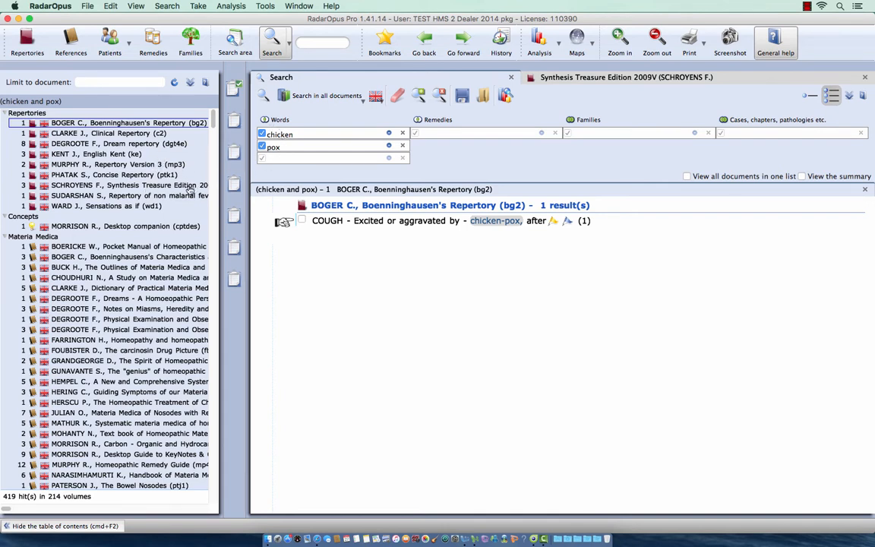
pyautogui.moveTo(119, 232)
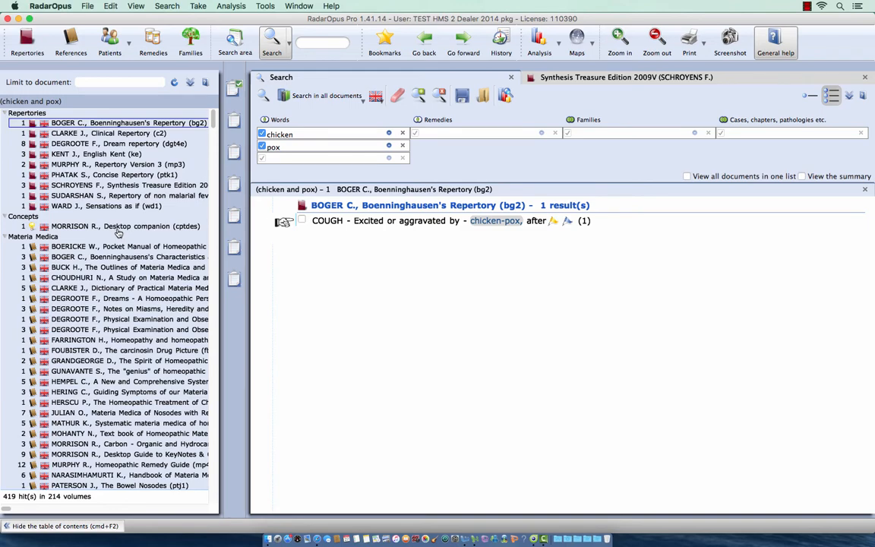
pyautogui.scroll(-3)
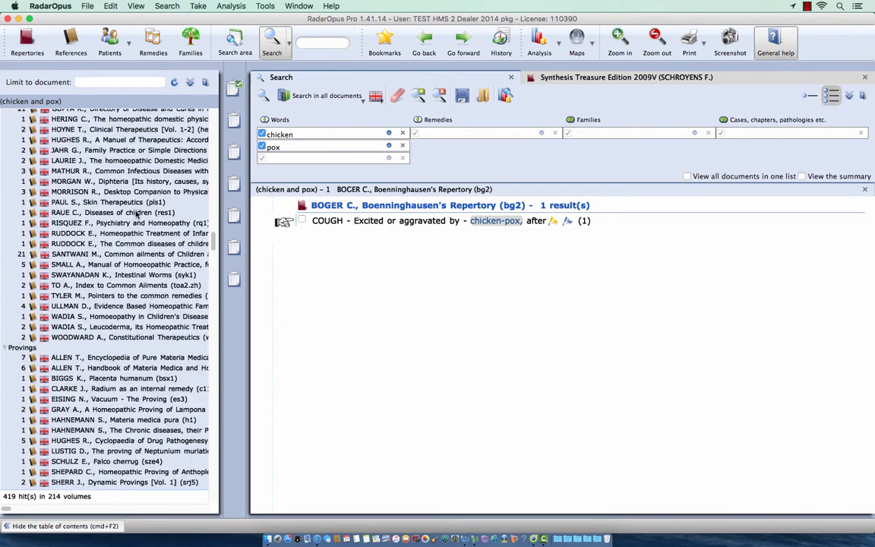
pyautogui.scroll(-3)
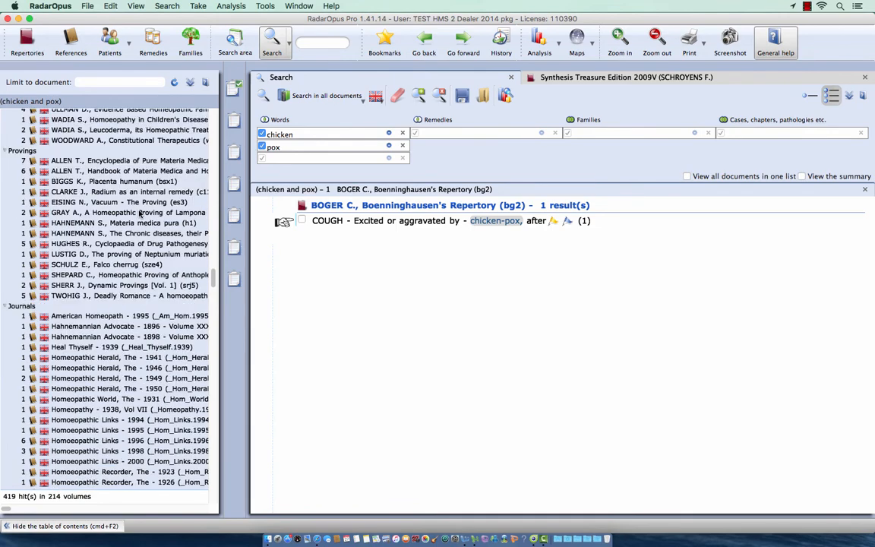
pyautogui.scroll(-3)
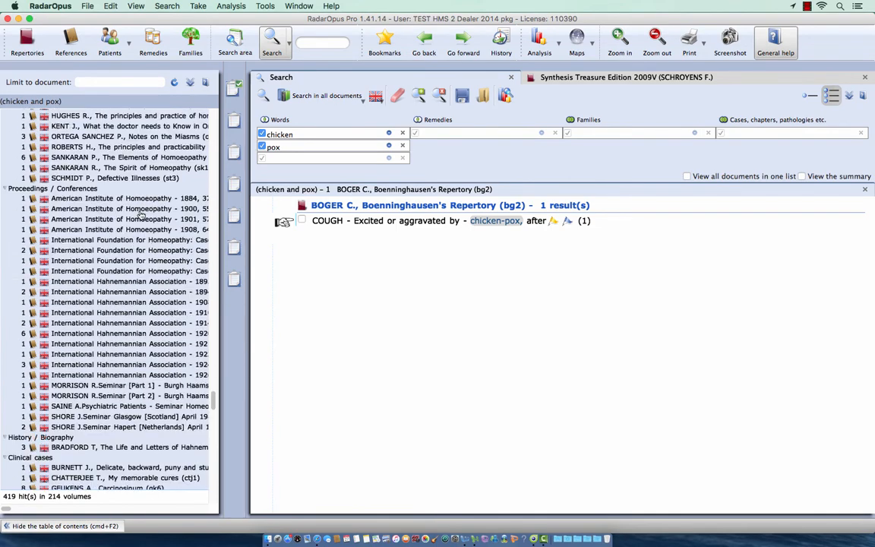
pyautogui.scroll(-3)
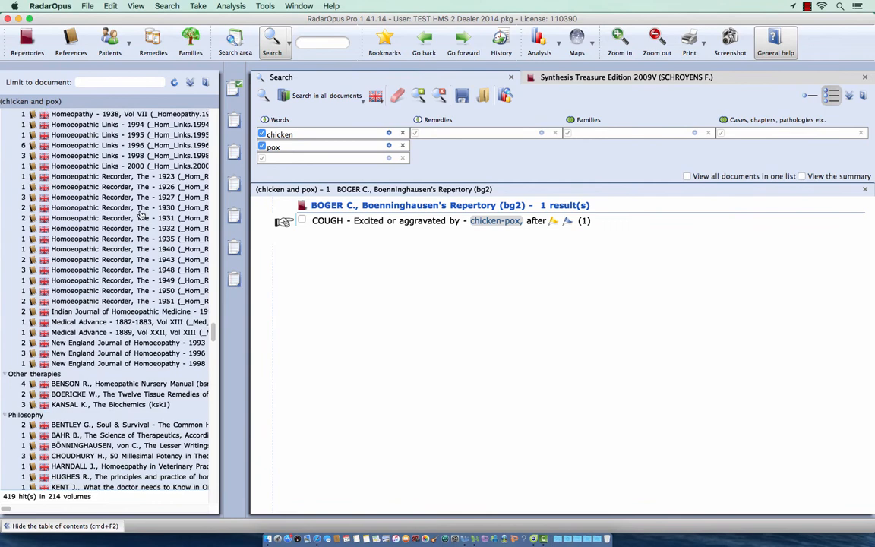
pyautogui.scroll(-3)
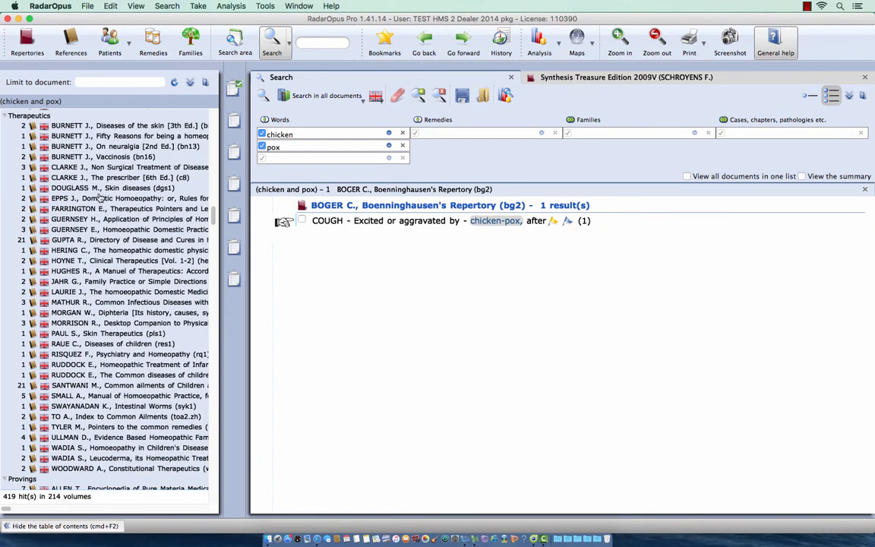
pyautogui.click(130, 210)
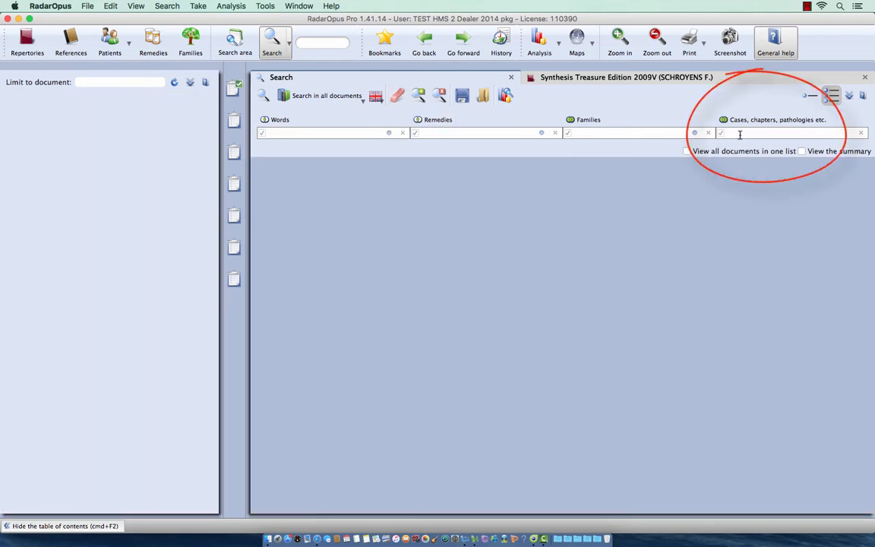
# Enter 'chicke' and select Chicken – pox "Pathology" as the criterion.
pyautogui.write('chicke')
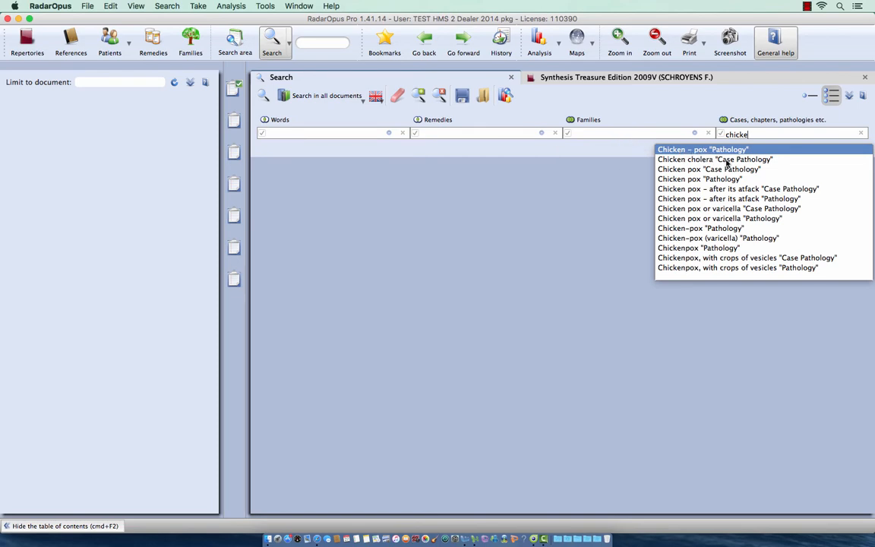
pyautogui.moveTo(711, 189)
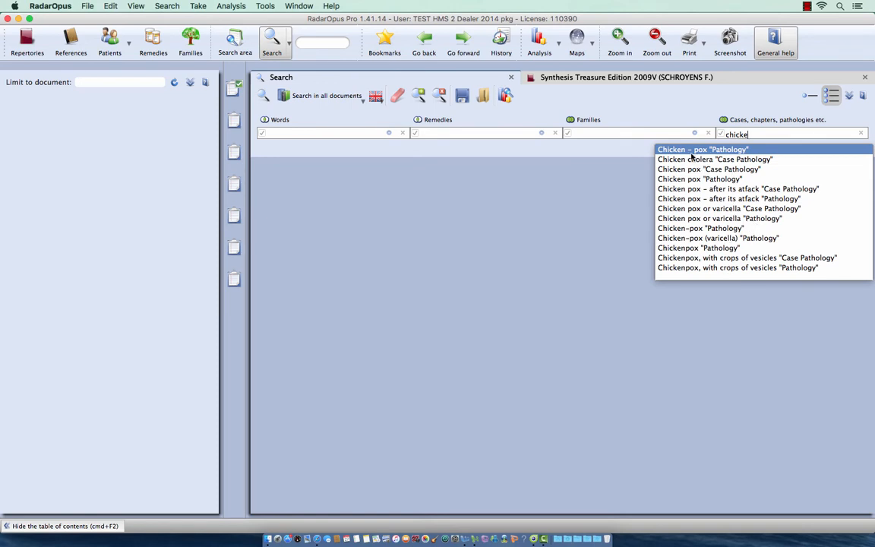
pyautogui.click(702, 149)
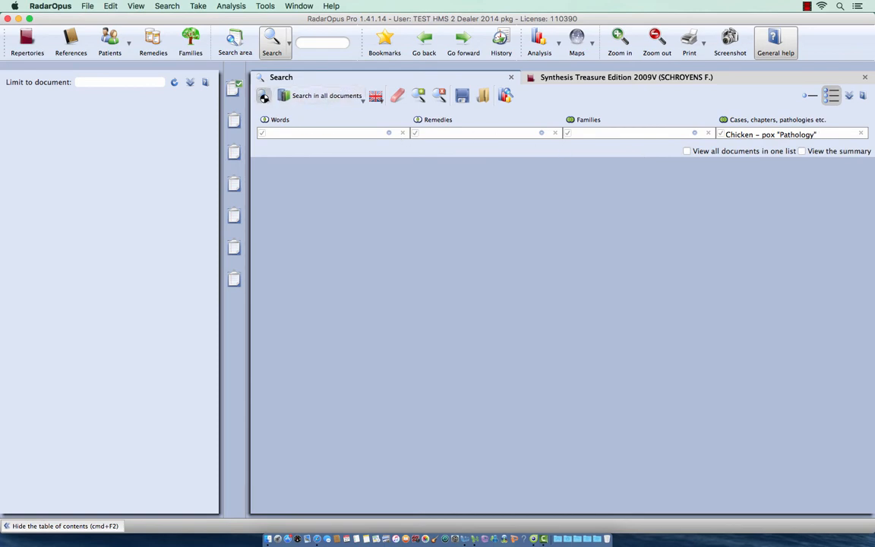
# Run the Chicken – pox pathology search across all documents.
pyautogui.click(264, 94)
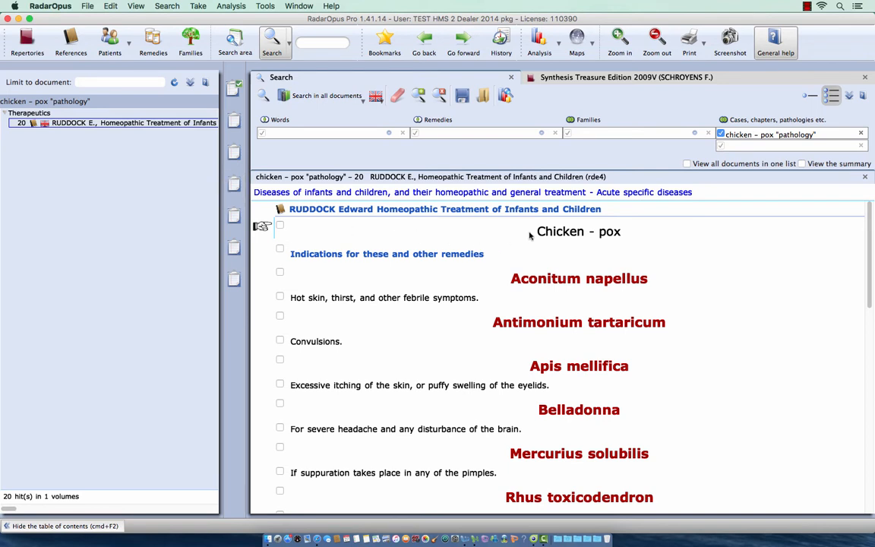
pyautogui.moveTo(598, 238)
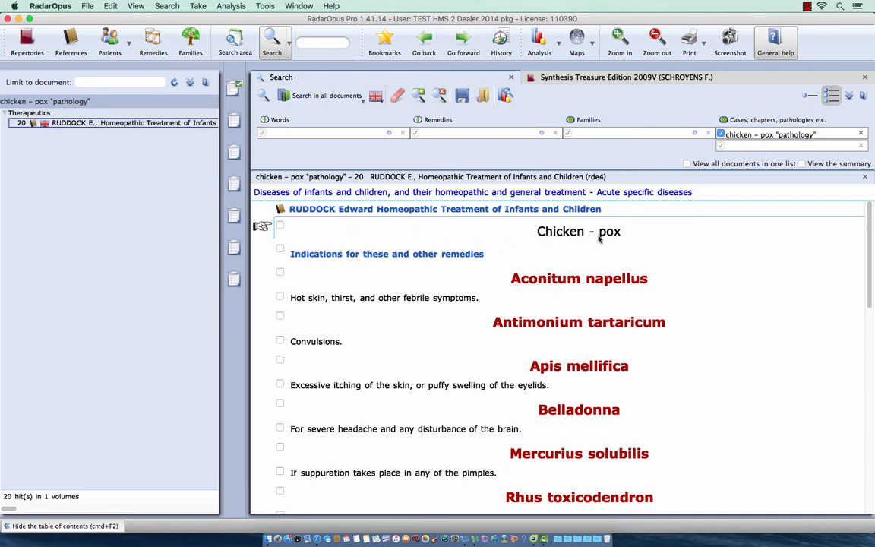
pyautogui.moveTo(833, 142)
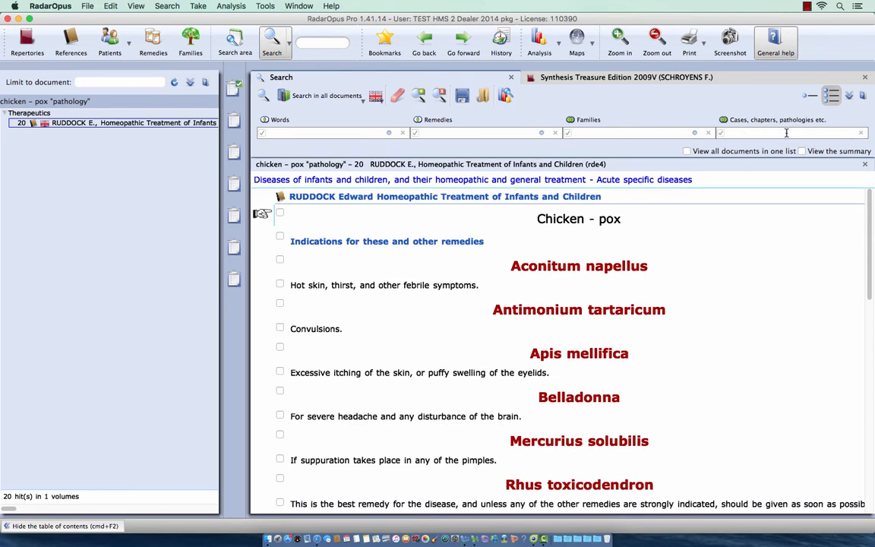
# Search Chicken pox "Pathology" in all documents, then clear the search form.
pyautogui.write('chicken pox "pathology')
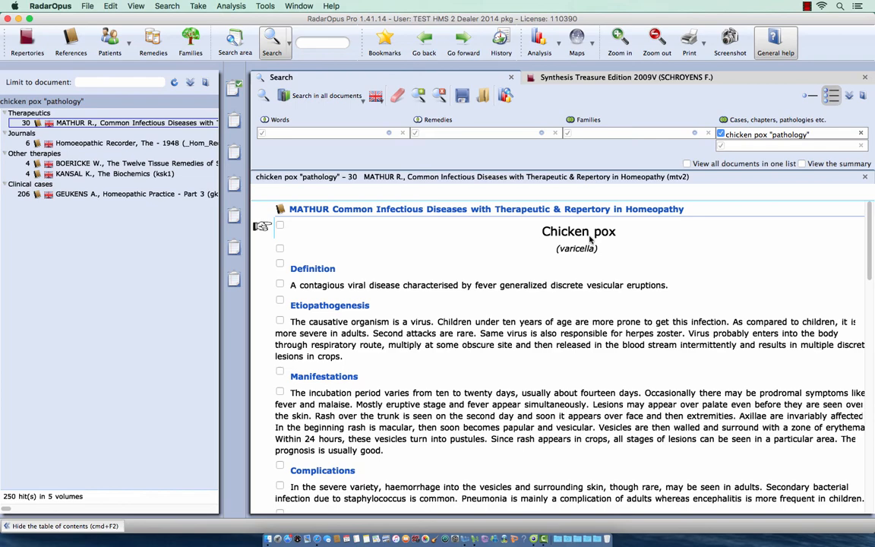
pyautogui.moveTo(589, 240)
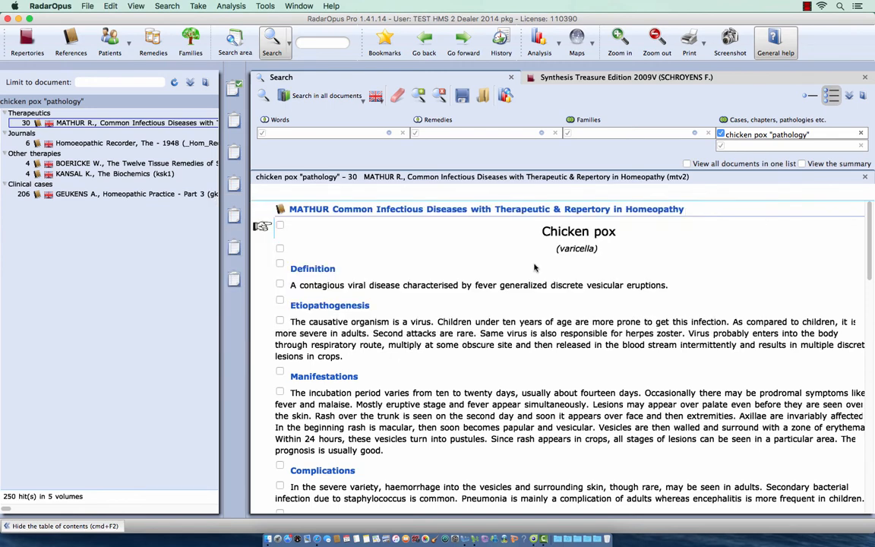
pyautogui.click(398, 94)
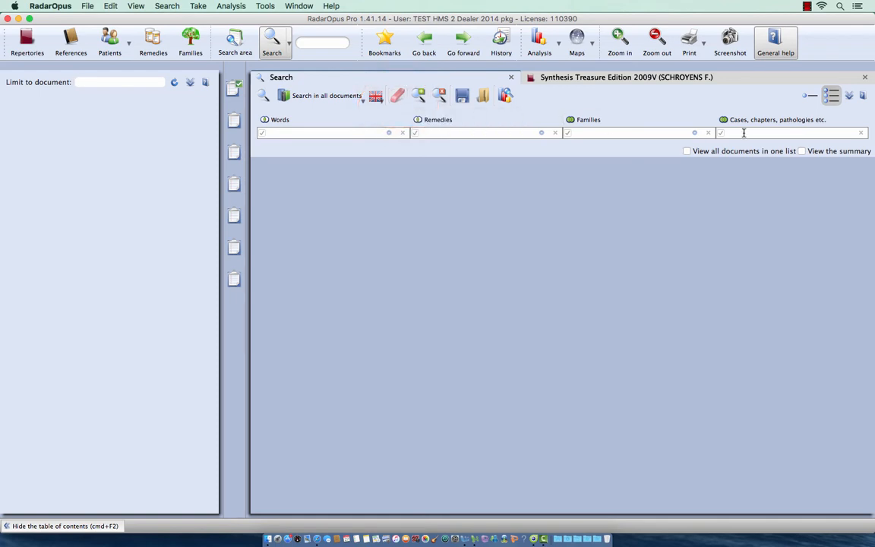
# Enter 'chicken' and choose Chicken pox "Case Pathology" as the cases-and-pathologies criterion.
pyautogui.write('chicken')
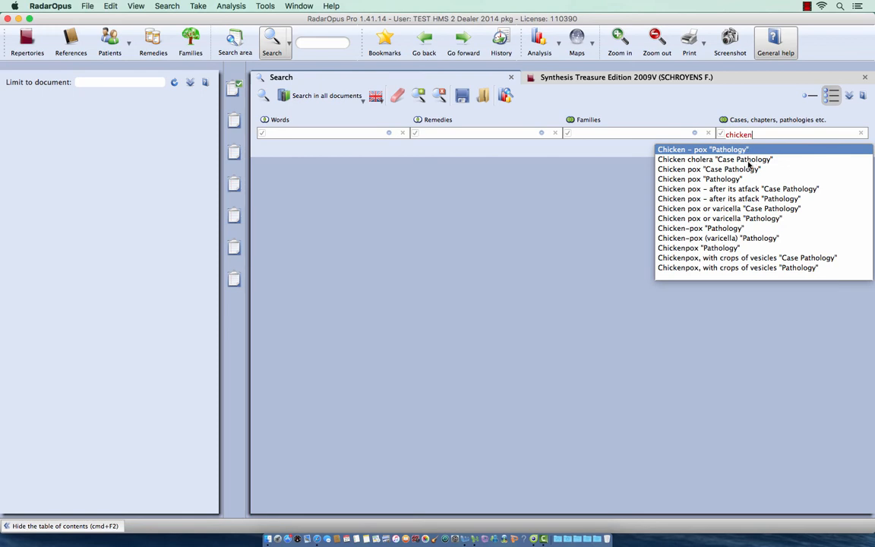
pyautogui.moveTo(759, 167)
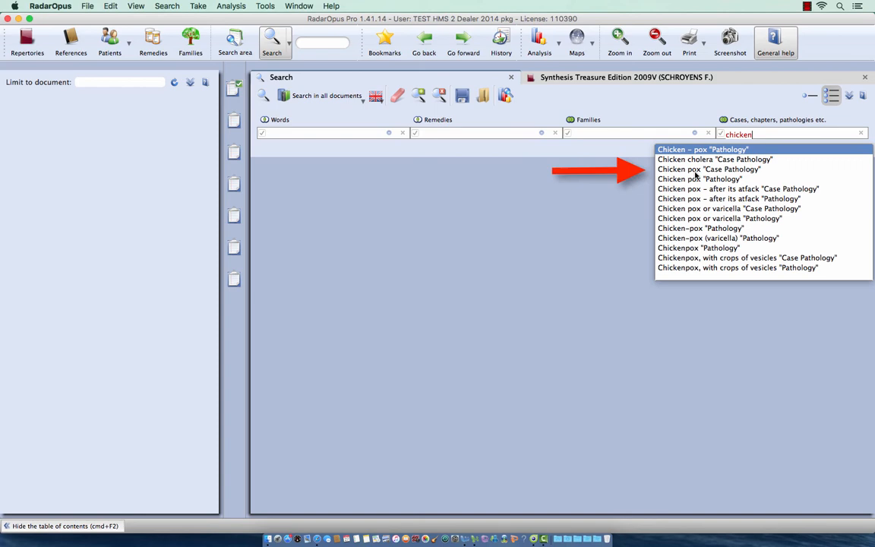
pyautogui.moveTo(712, 174)
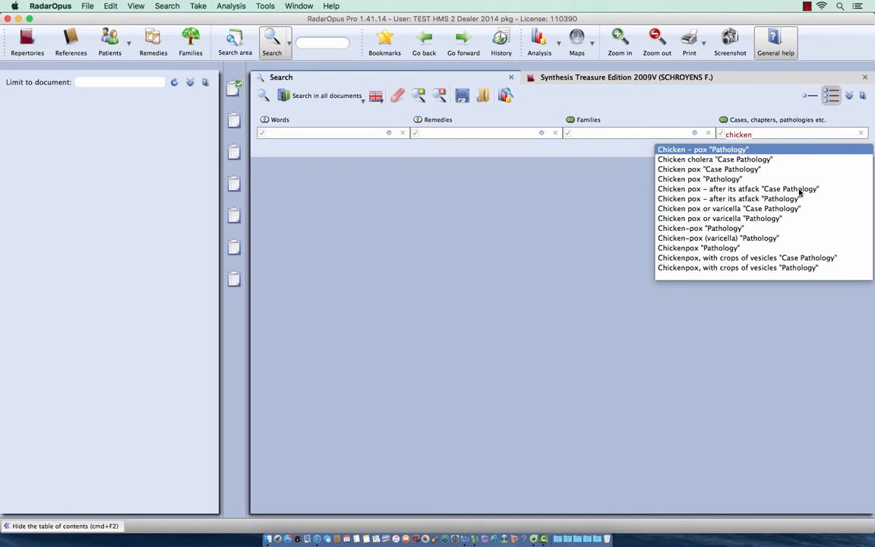
pyautogui.moveTo(710, 216)
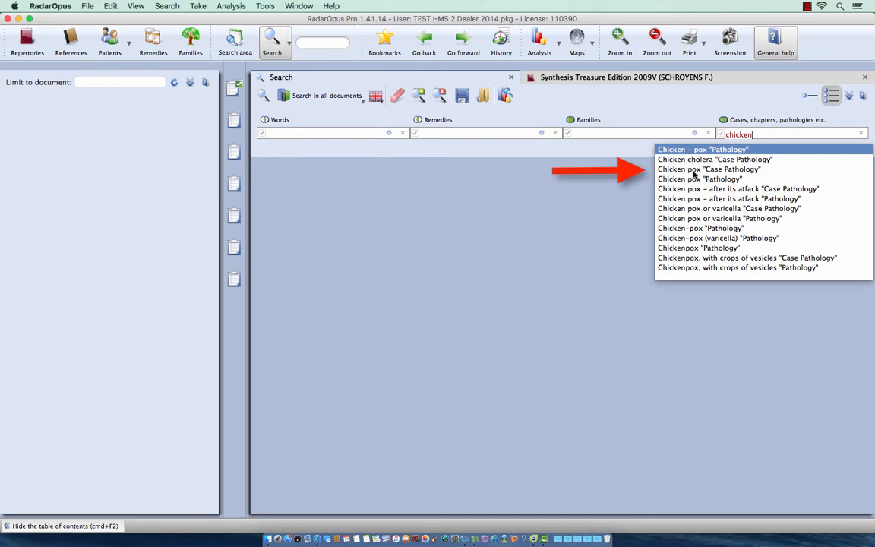
pyautogui.click(708, 168)
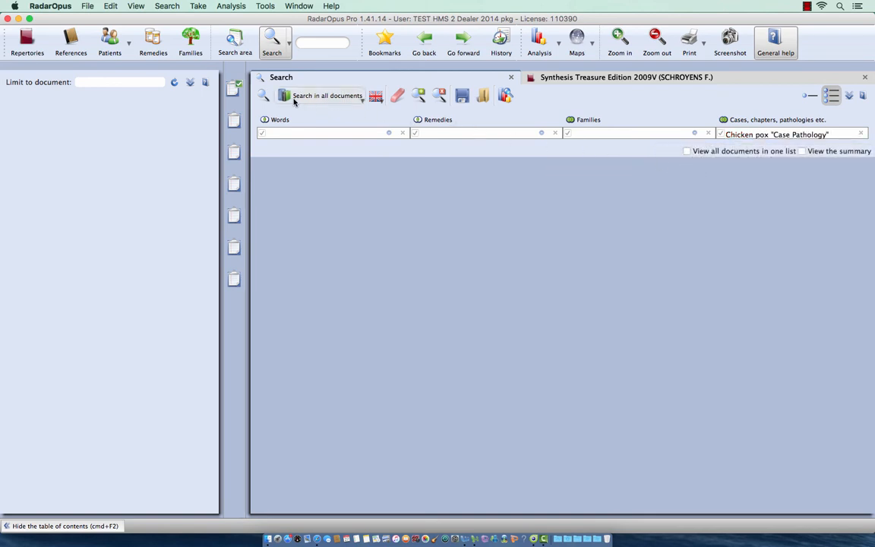
# Search Chicken pox case pathology in all documents and show Geukens' Homeopathic Practice clinical case.
pyautogui.click(263, 94)
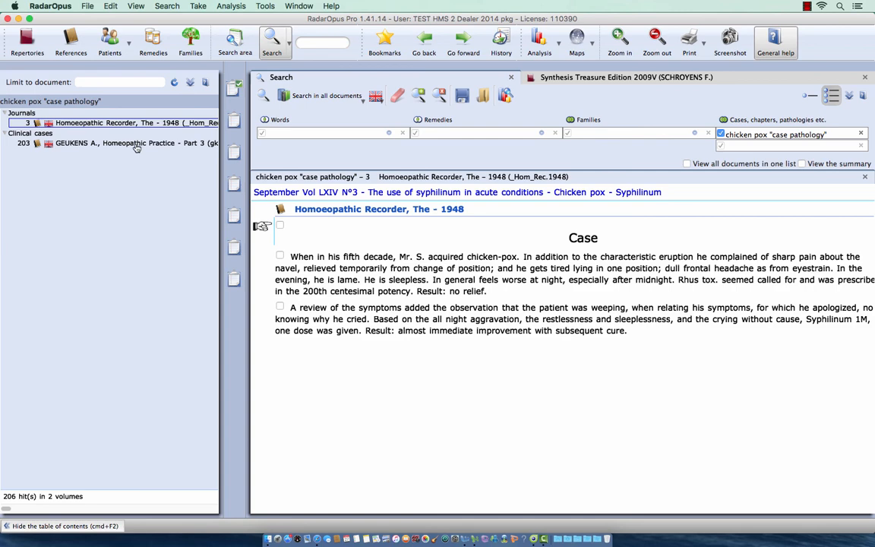
pyautogui.moveTo(140, 143)
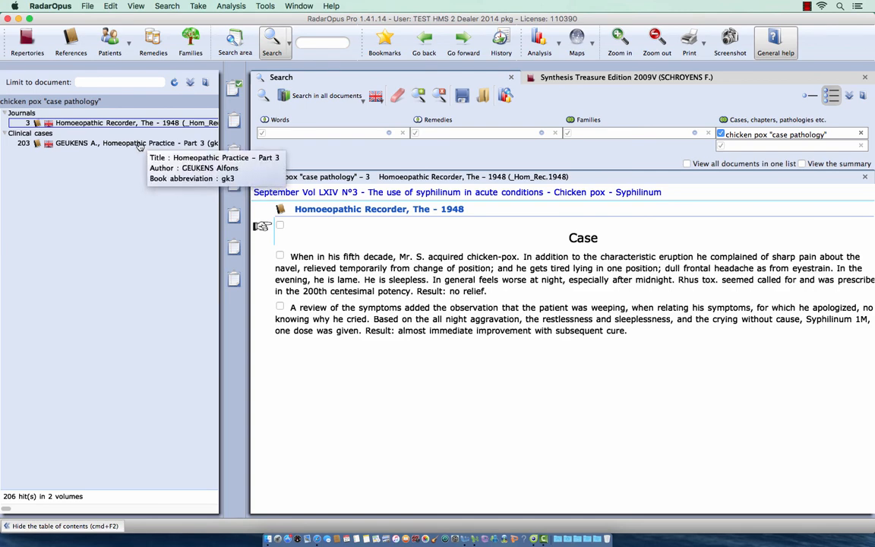
pyautogui.click(114, 142)
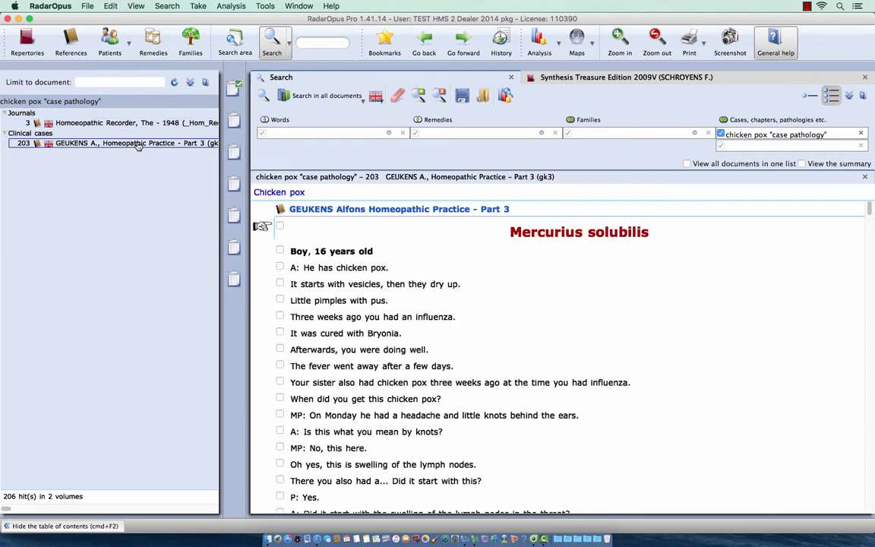
pyautogui.moveTo(391, 313)
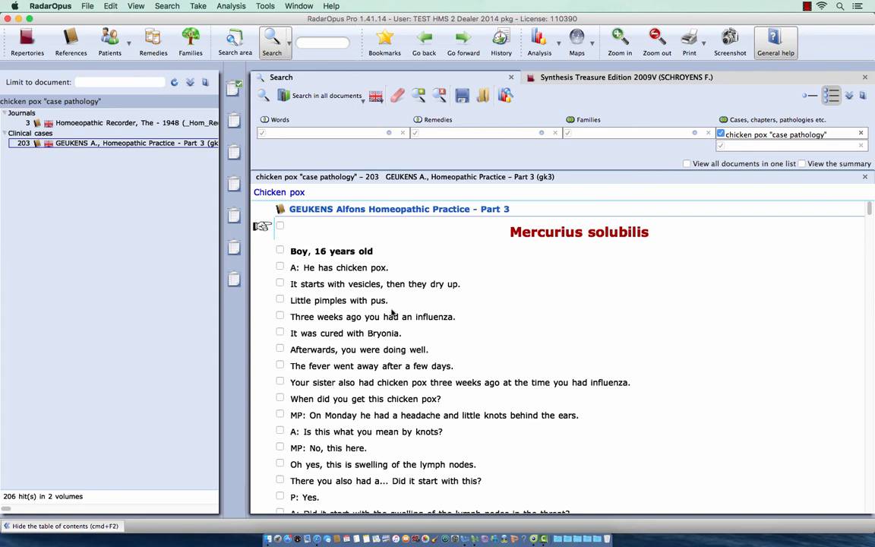
pyautogui.moveTo(404, 277)
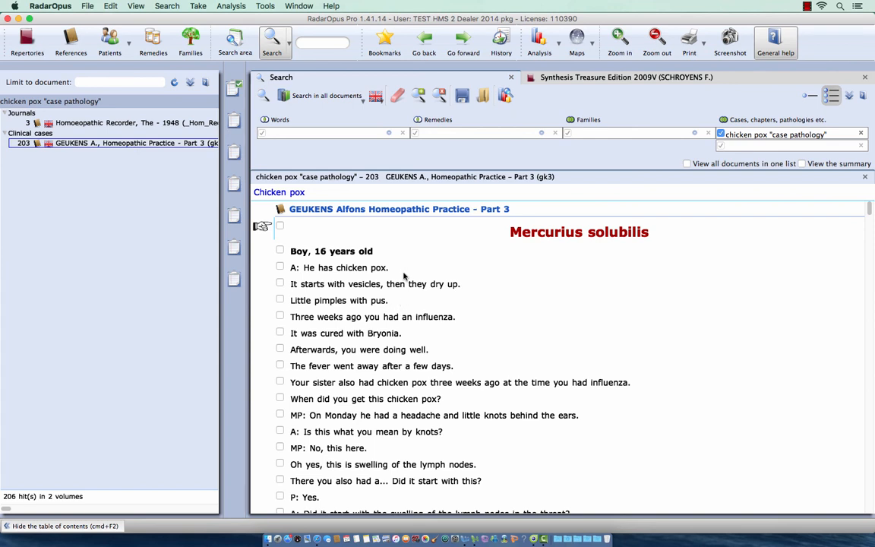
pyautogui.moveTo(403, 276)
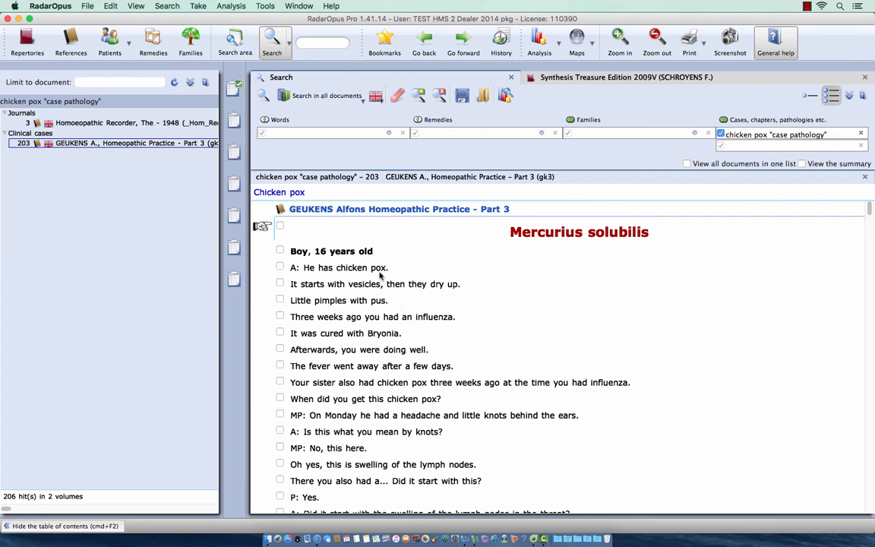